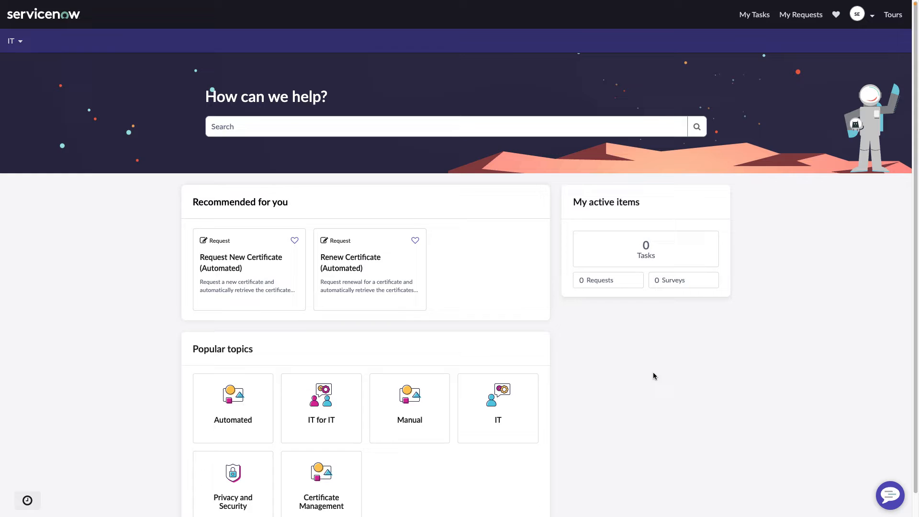
pyautogui.moveTo(610, 417)
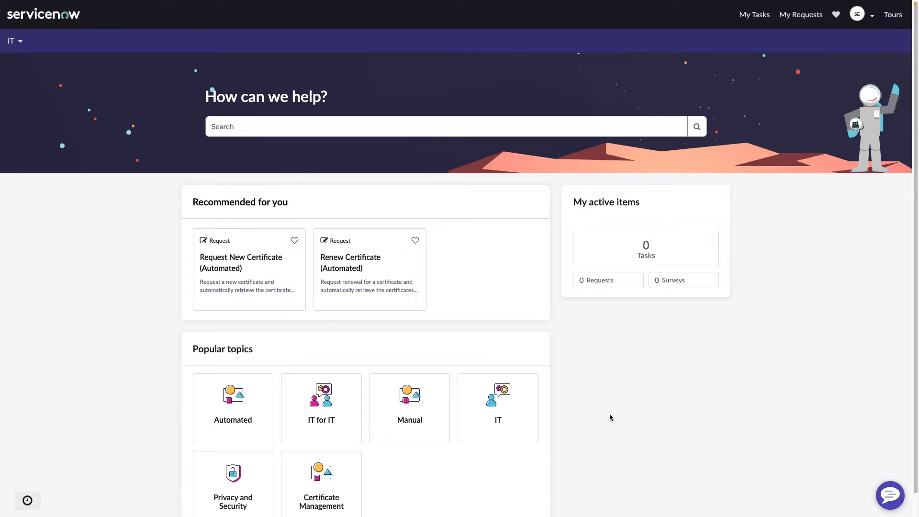
pyautogui.moveTo(588, 404)
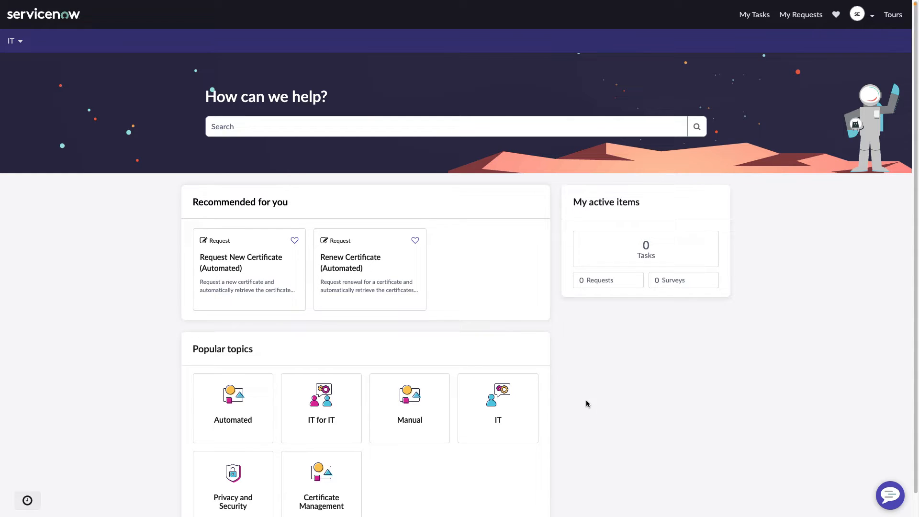
pyautogui.moveTo(232, 483)
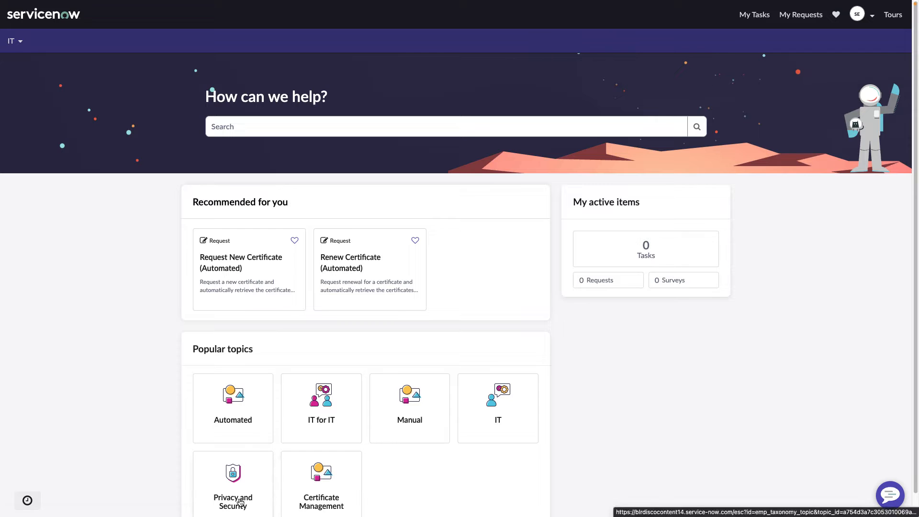
# Step: Drill down Privacy and Security > Certificate Management > Automated to list the automated certificate requests
pyautogui.click(233, 475)
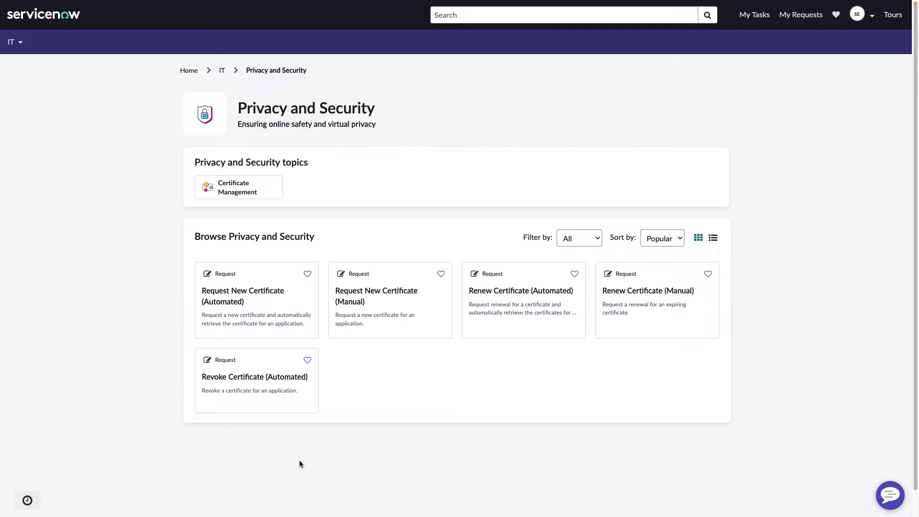
pyautogui.moveTo(245, 199)
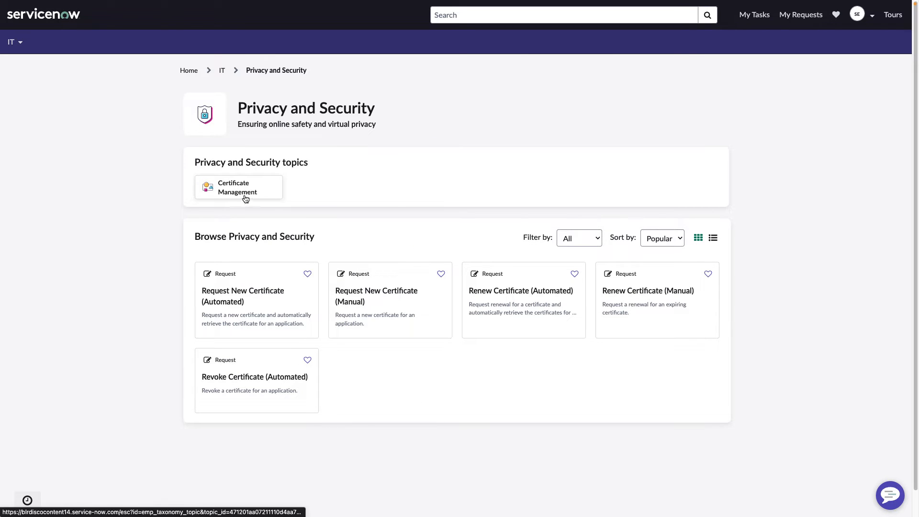
pyautogui.click(239, 187)
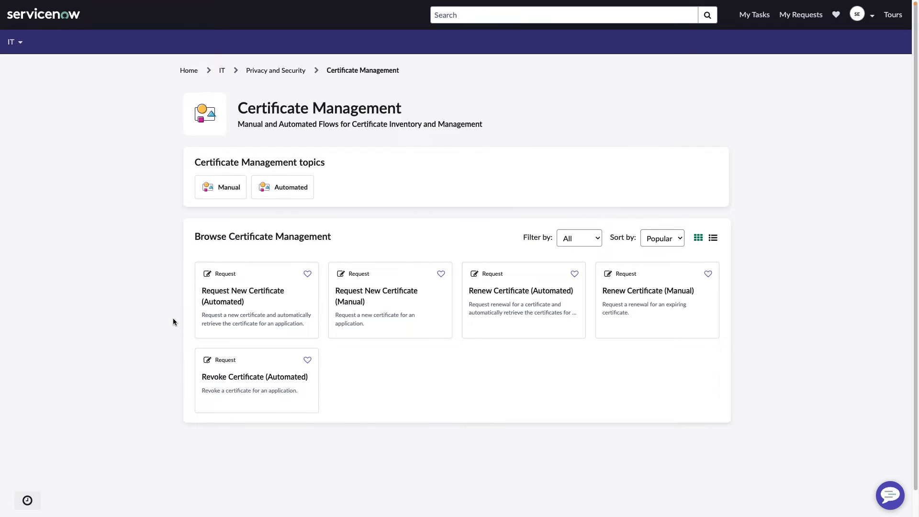
pyautogui.moveTo(284, 187)
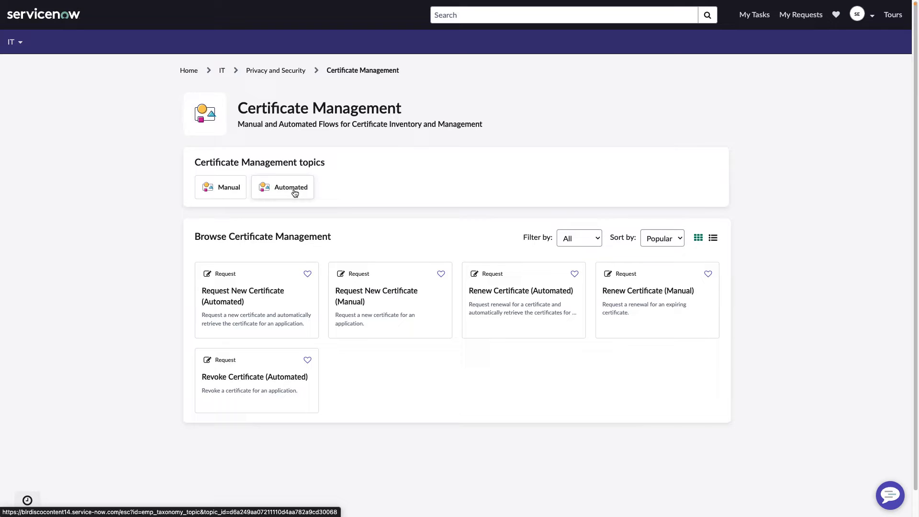
pyautogui.click(282, 187)
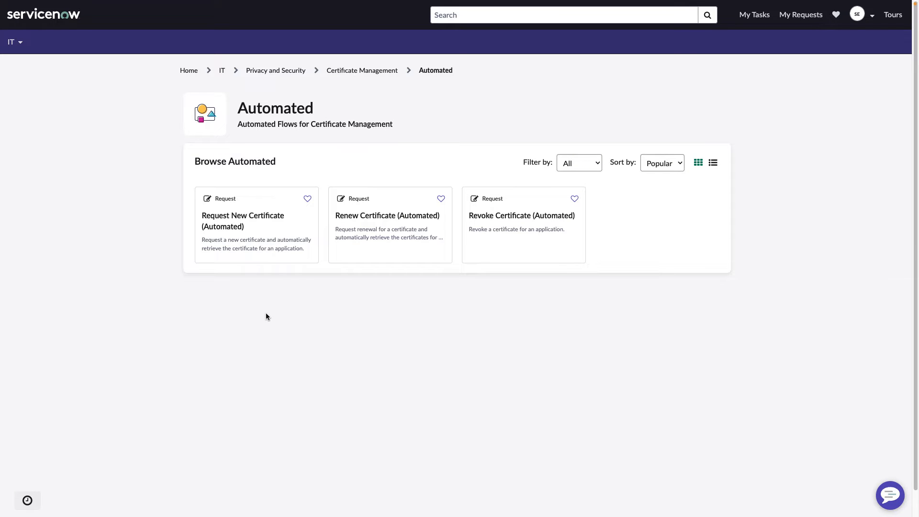
pyautogui.moveTo(362, 296)
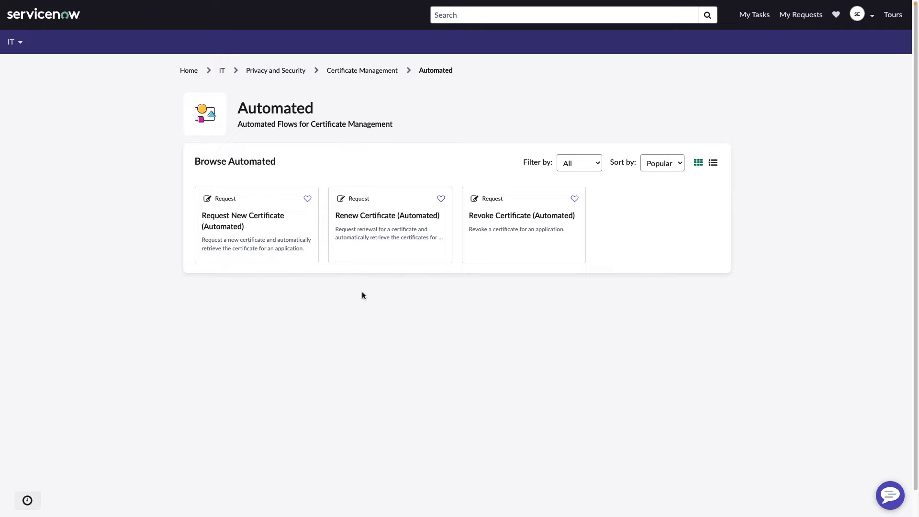
pyautogui.moveTo(513, 297)
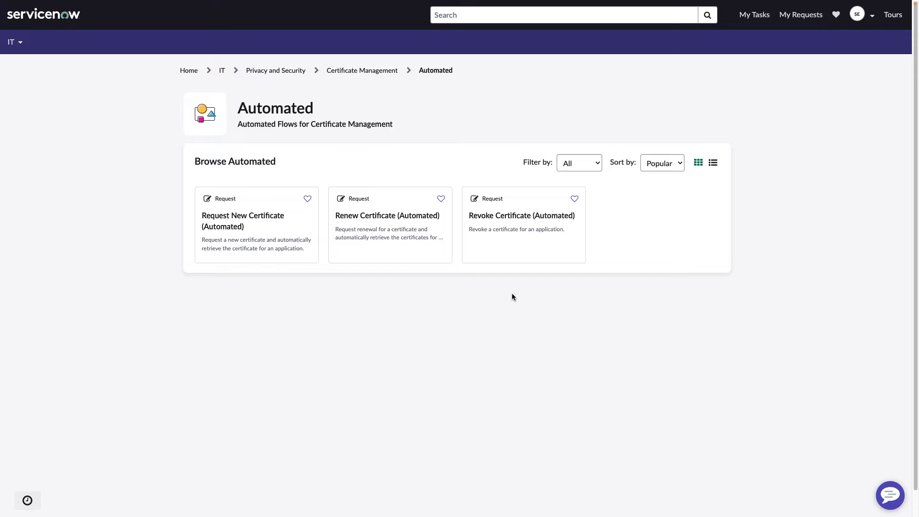
pyautogui.moveTo(529, 281)
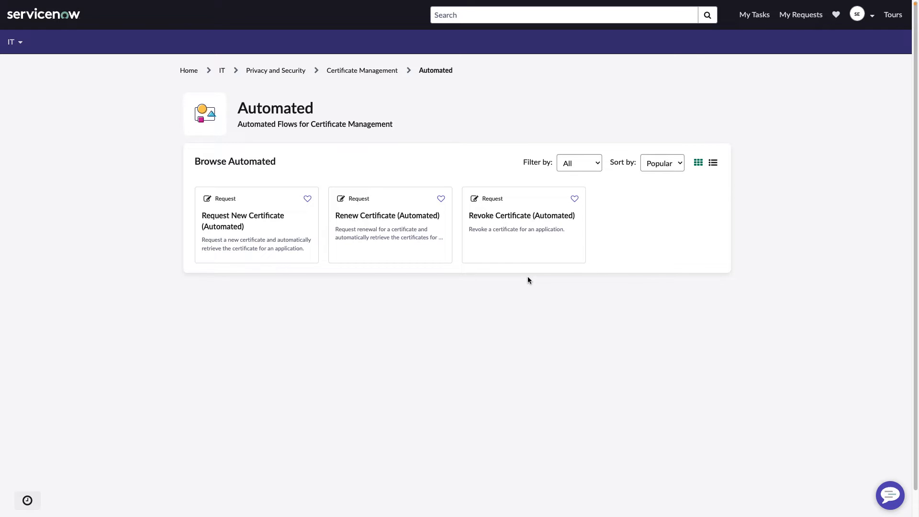
pyautogui.moveTo(524, 281)
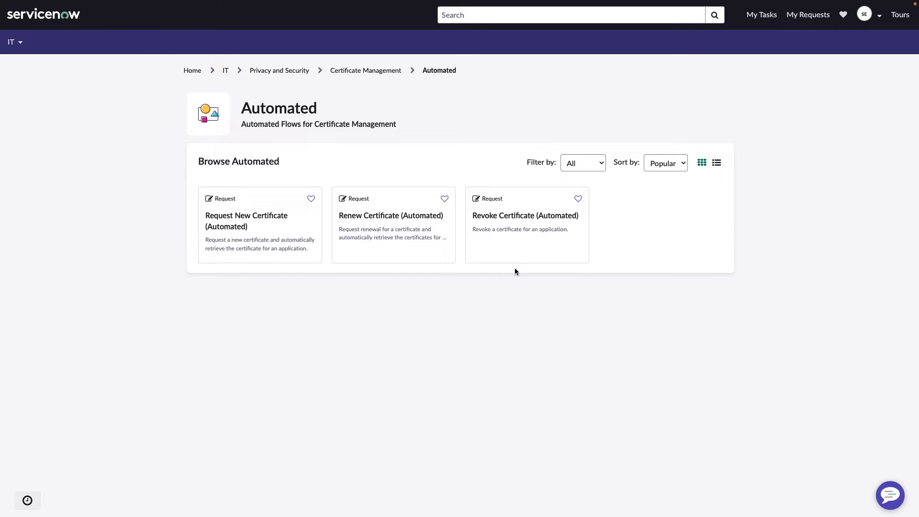
pyautogui.moveTo(261, 245)
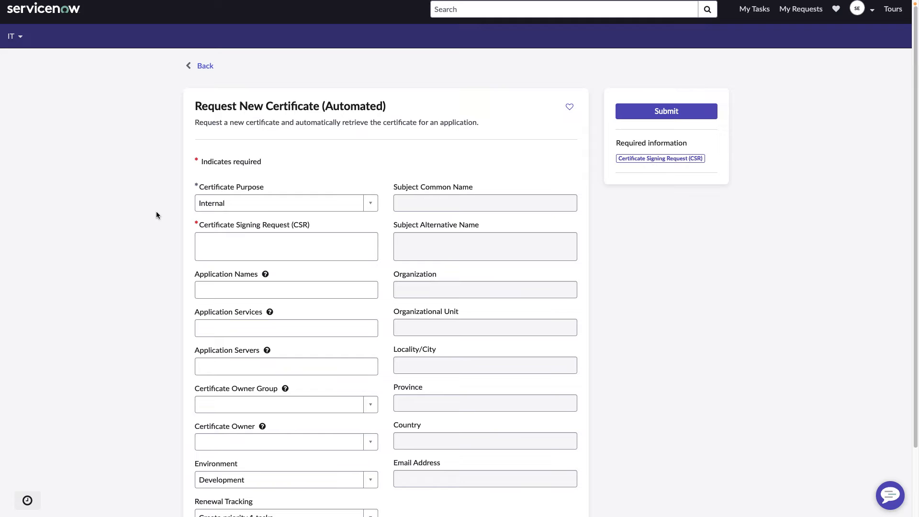
pyautogui.moveTo(214, 205)
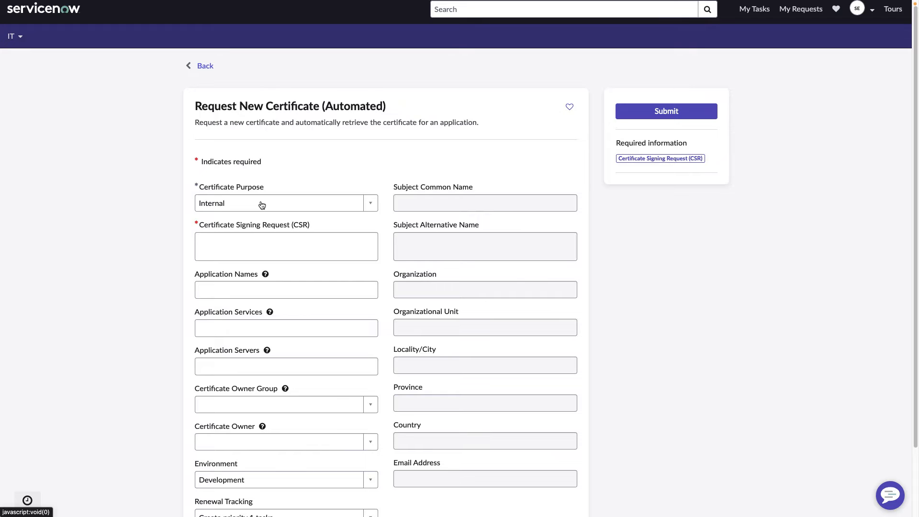
pyautogui.moveTo(370, 207)
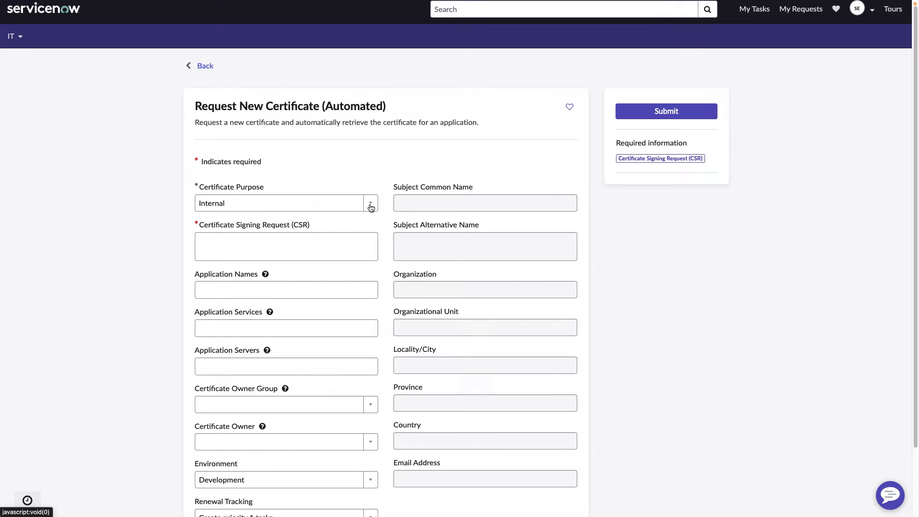
pyautogui.click(370, 203)
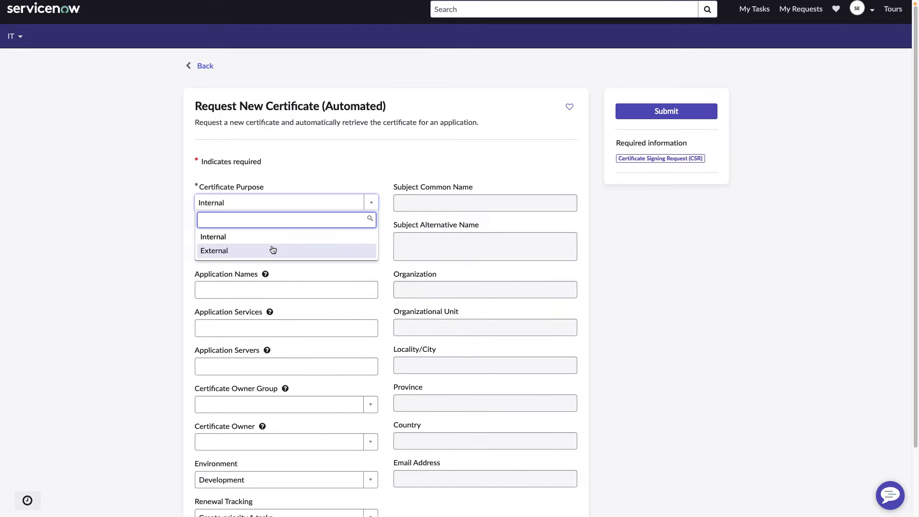
pyautogui.click(213, 237)
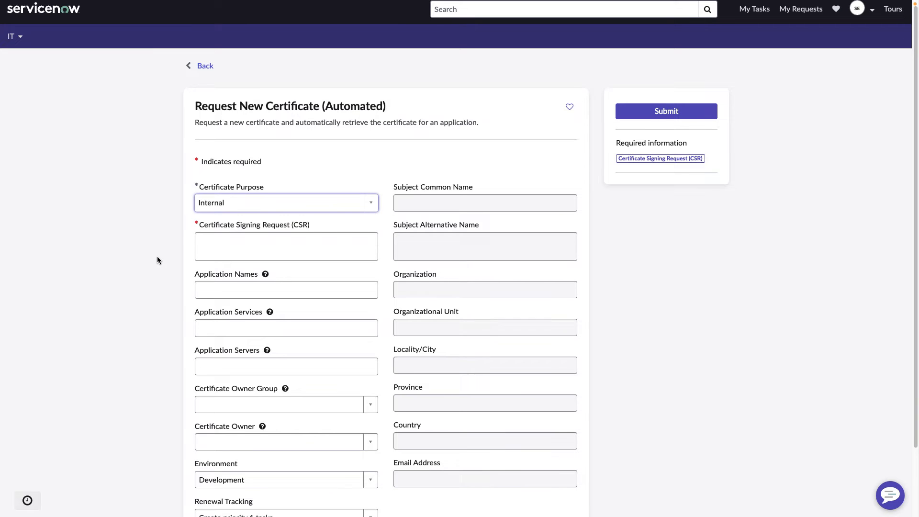
pyautogui.moveTo(149, 260)
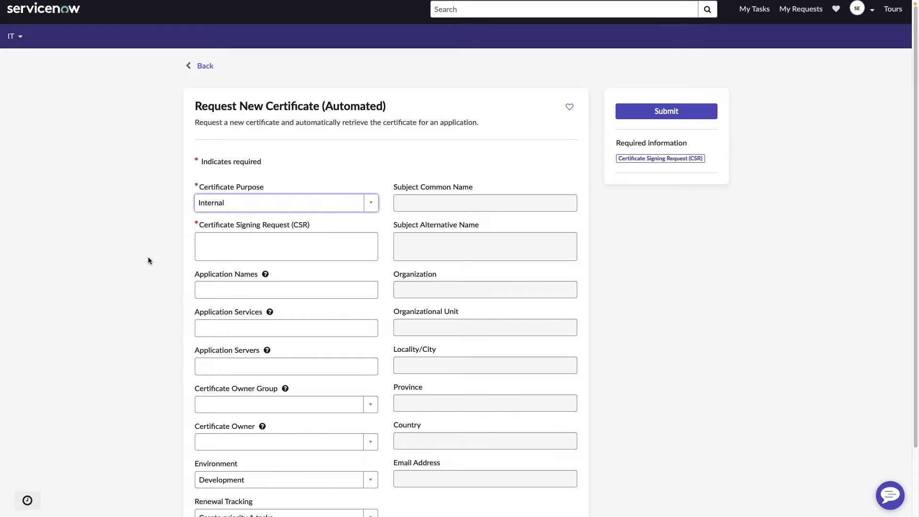
pyautogui.click(287, 246)
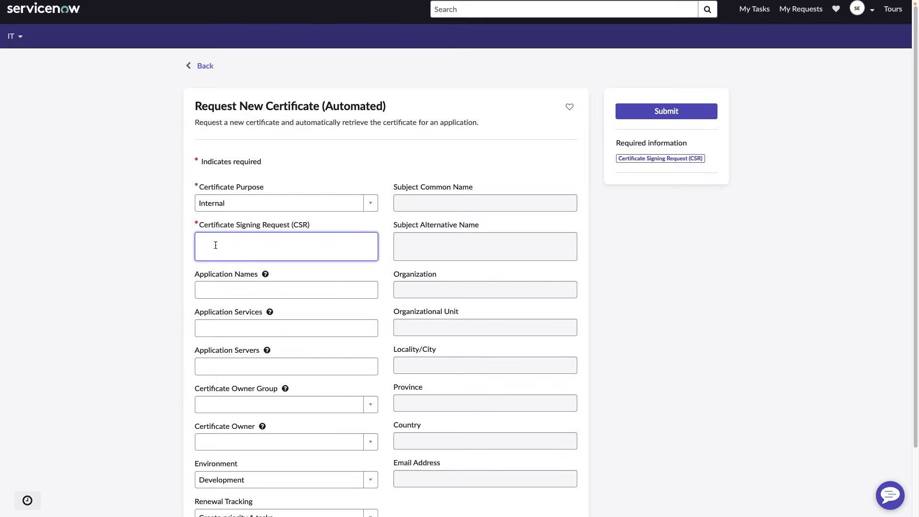
# Step: Paste the CSR so subject name thedisconow.com and organization fields auto-fill, then review them
pyautogui.write('-----BEGIN CERTIFICATE REQUEST-----')
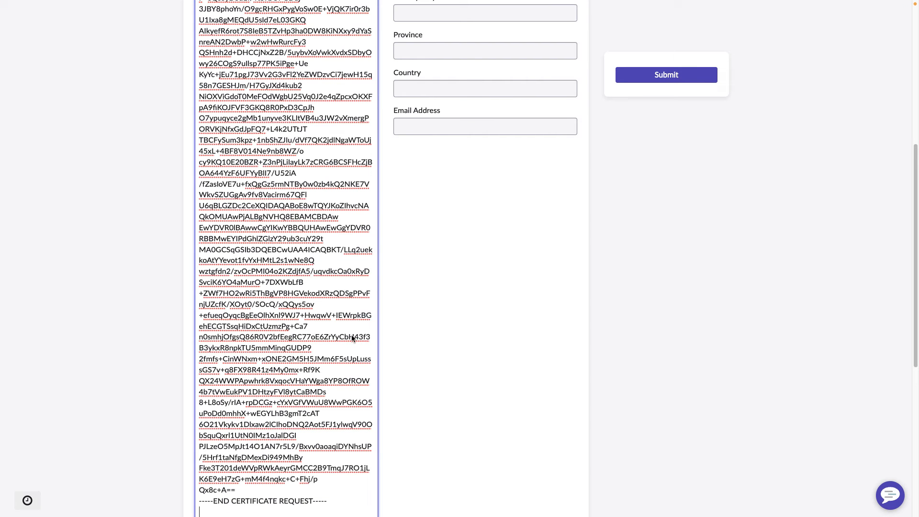
pyautogui.scroll(-3)
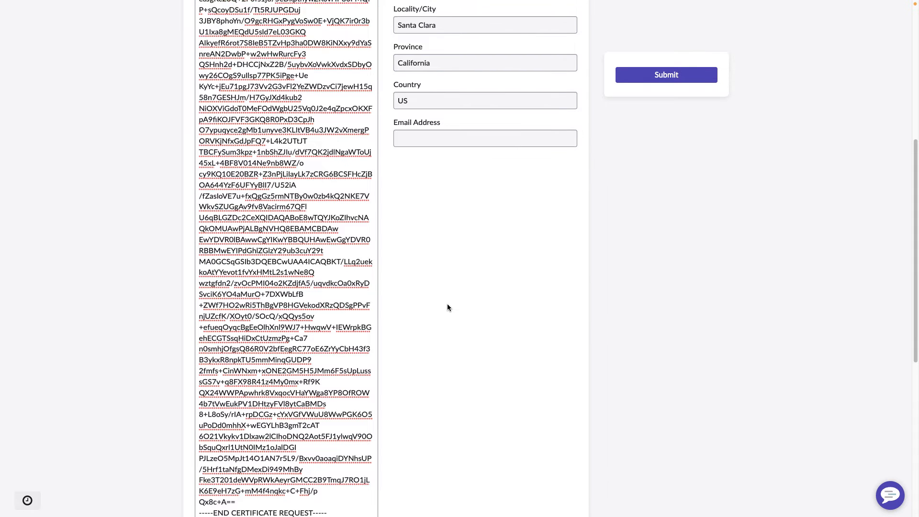
pyautogui.scroll(3)
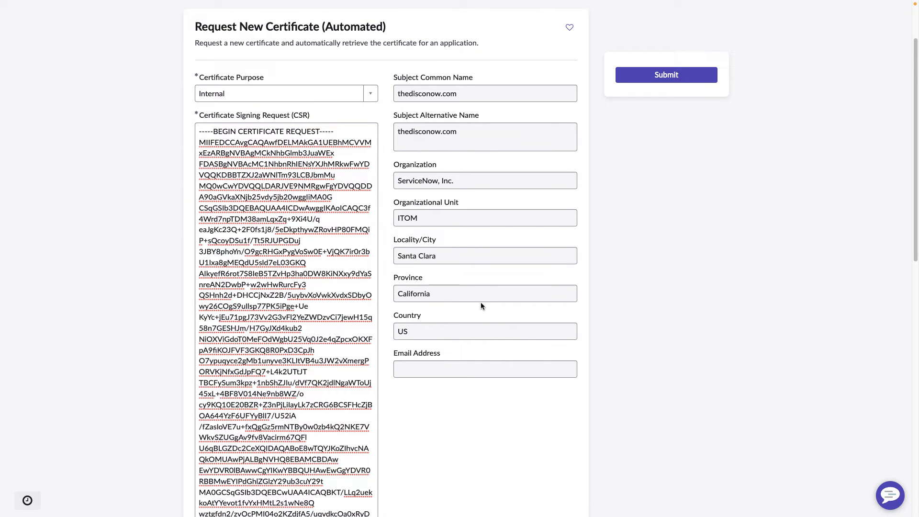
pyautogui.moveTo(474, 95)
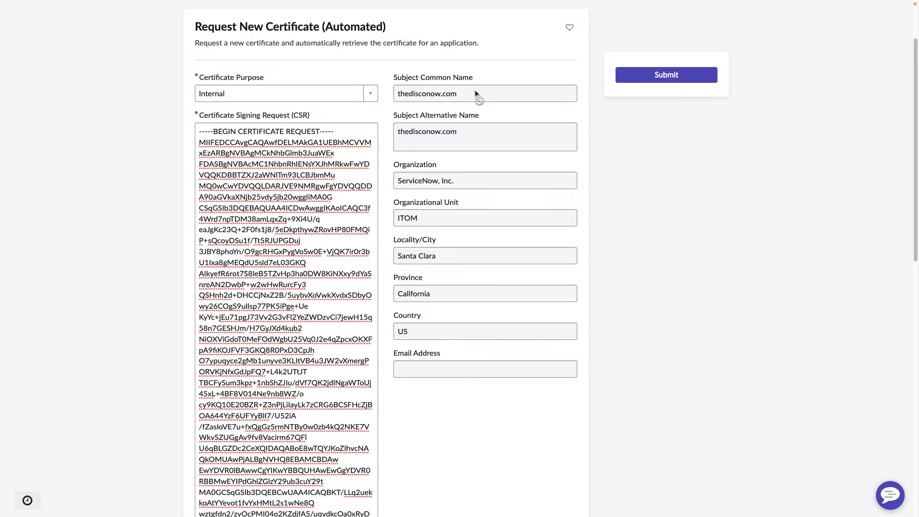
pyautogui.moveTo(509, 320)
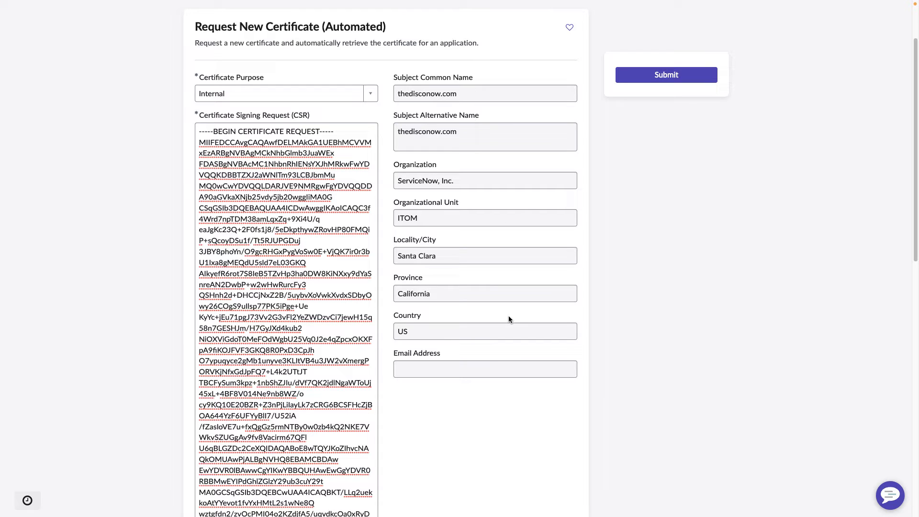
pyautogui.moveTo(436, 456)
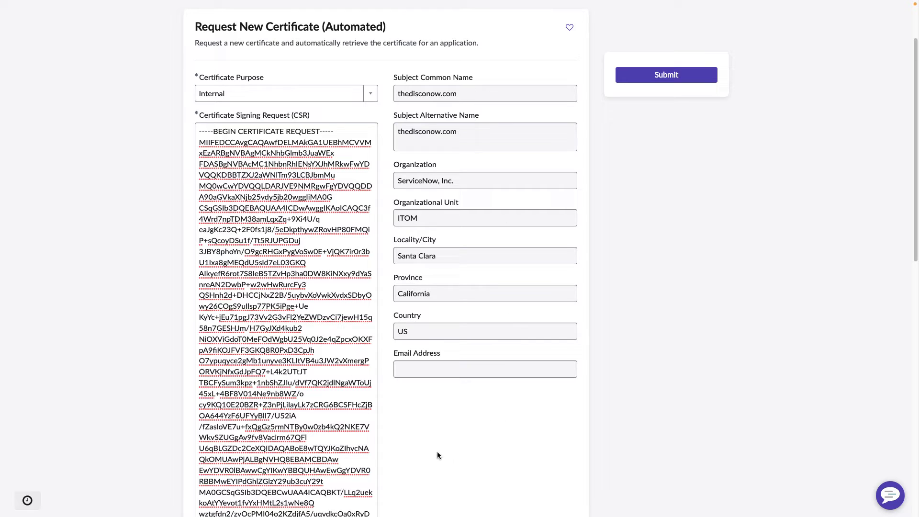
pyautogui.moveTo(445, 446)
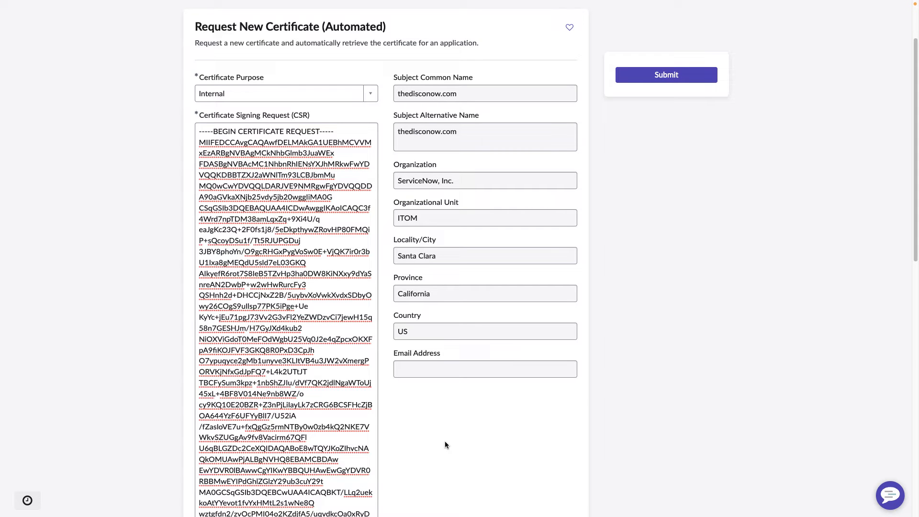
pyautogui.scroll(-3)
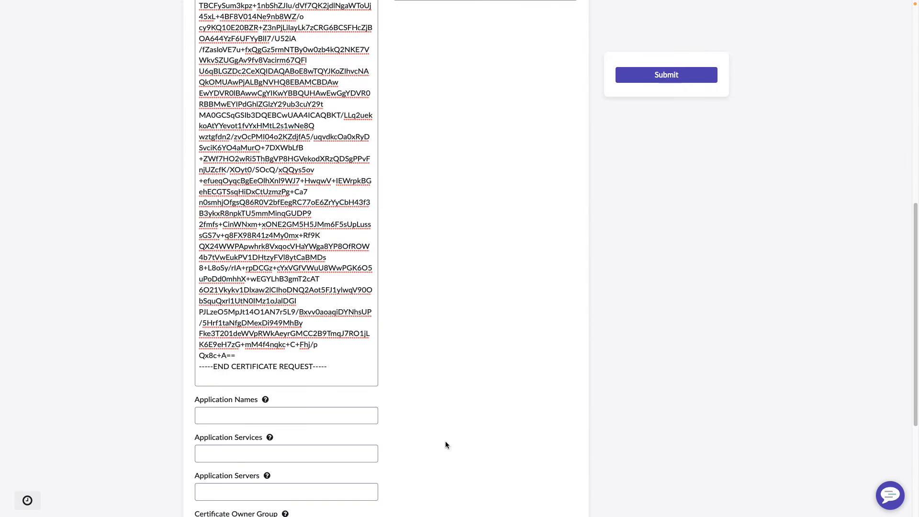
pyautogui.scroll(-3)
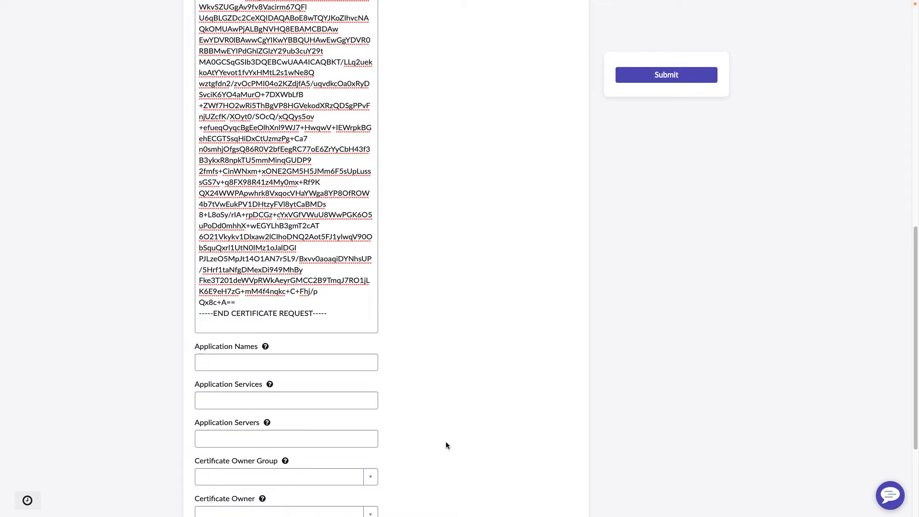
pyautogui.scroll(-3)
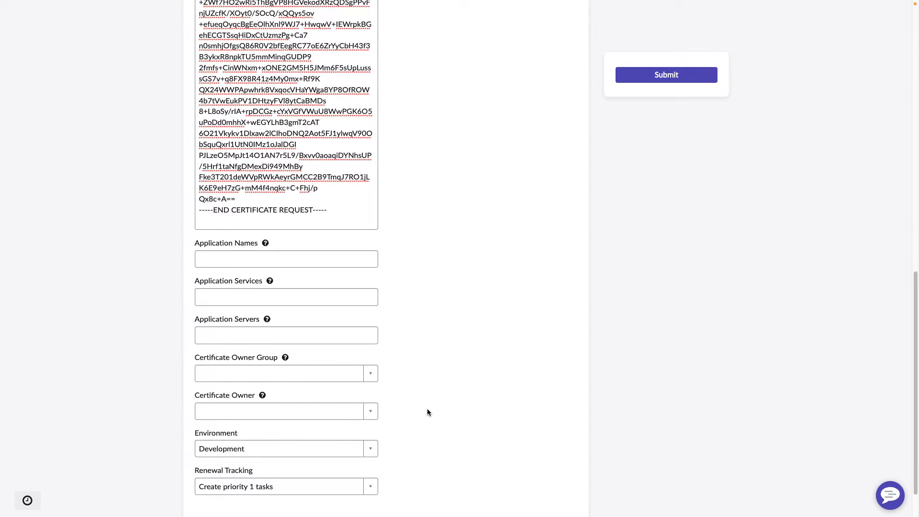
pyautogui.moveTo(317, 279)
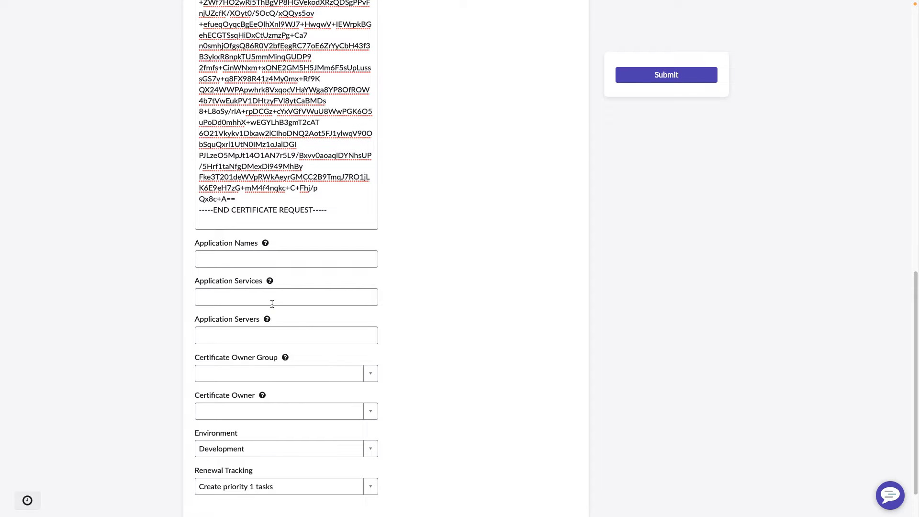
pyautogui.moveTo(443, 347)
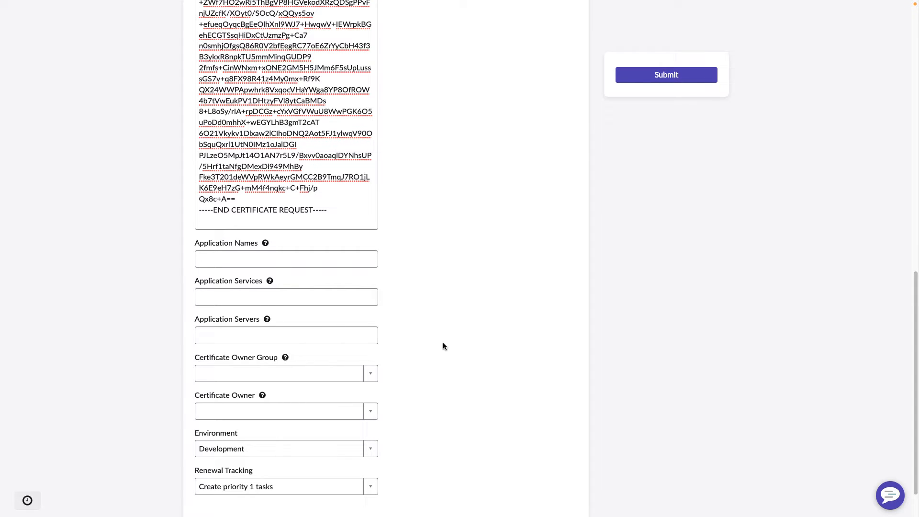
pyautogui.moveTo(431, 358)
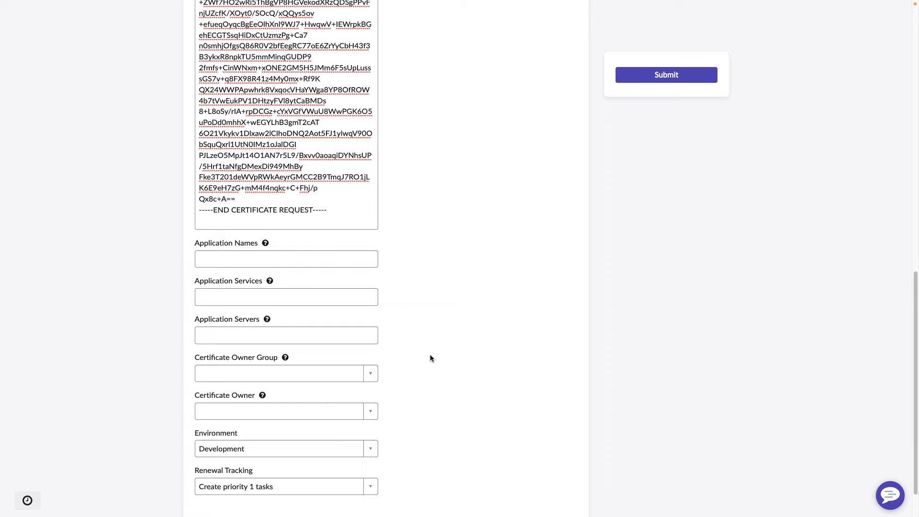
pyautogui.scroll(-3)
pyautogui.write('c')
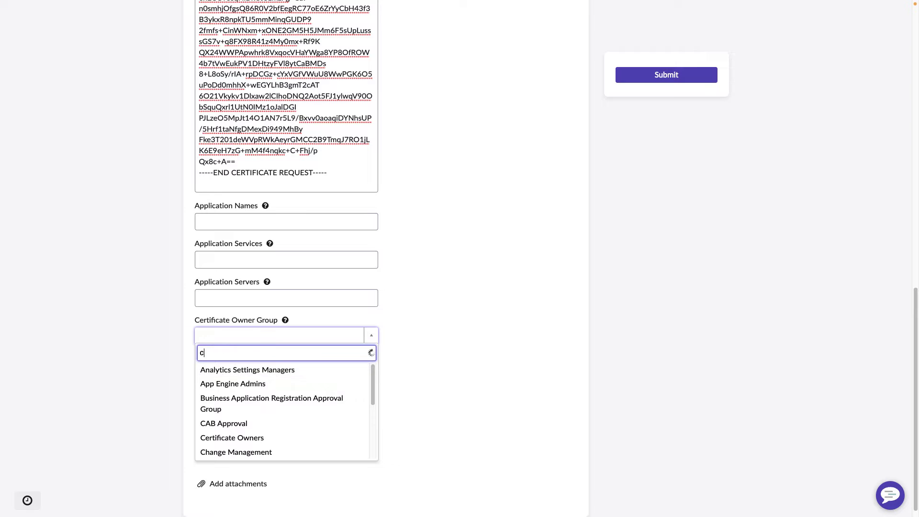
pyautogui.write('ert')
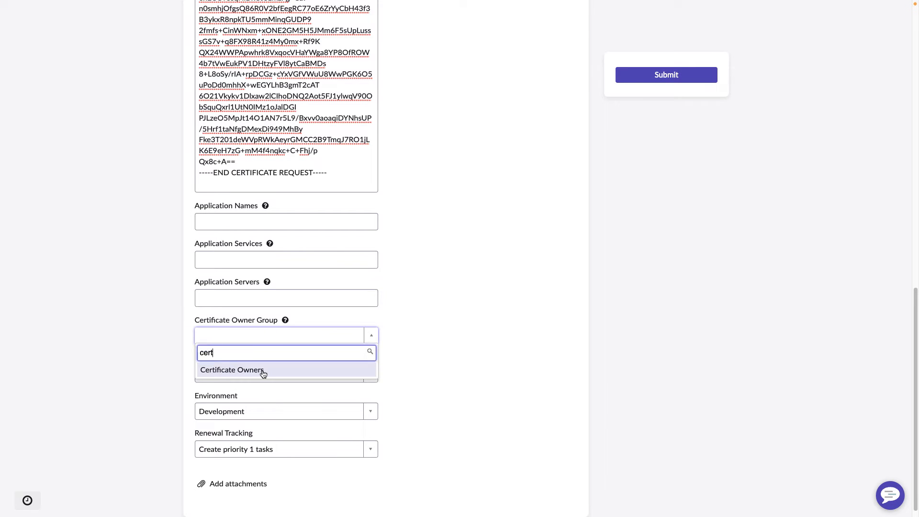
pyautogui.click(232, 369)
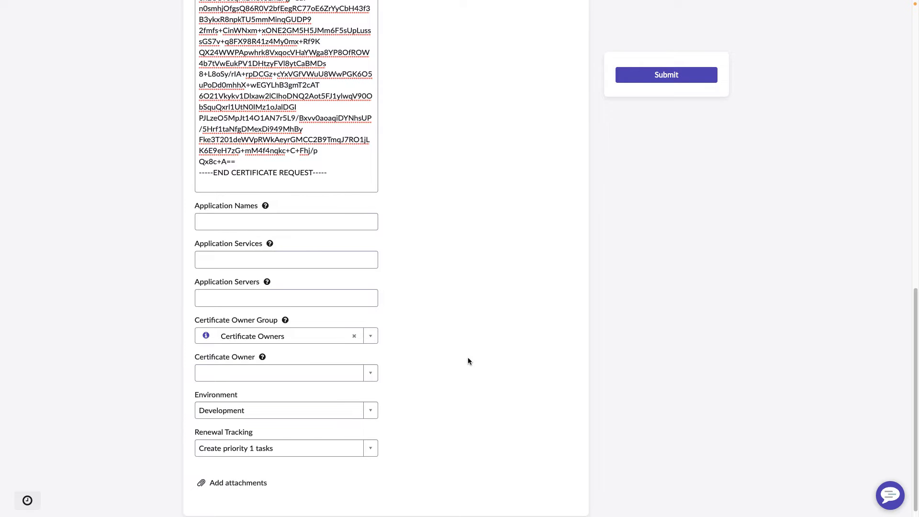
pyautogui.moveTo(421, 382)
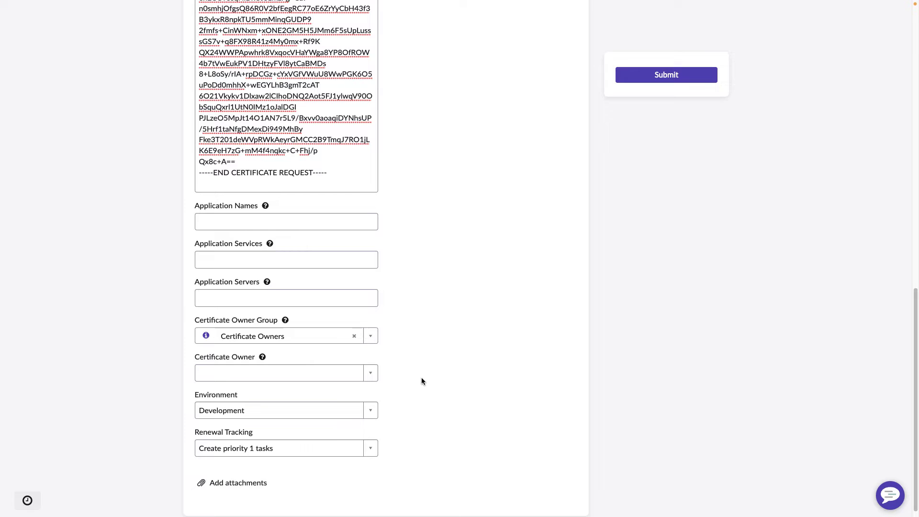
pyautogui.moveTo(427, 381)
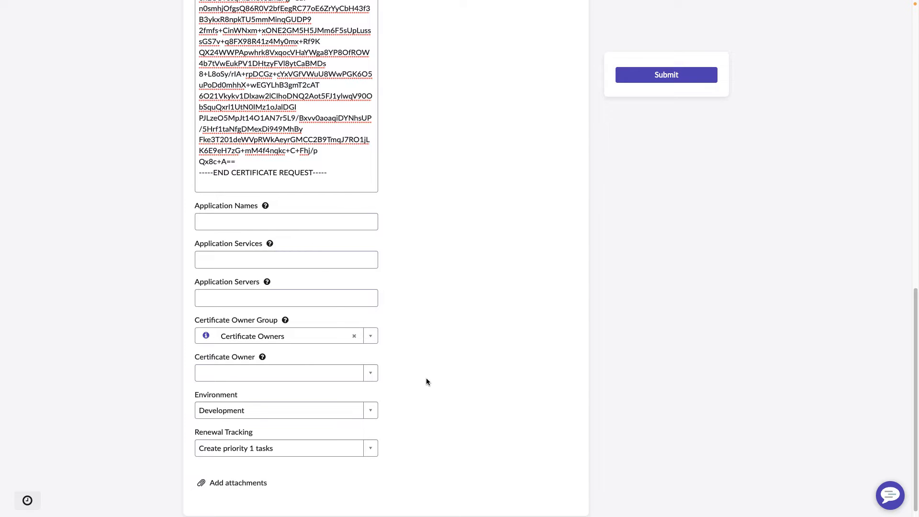
pyautogui.click(282, 372)
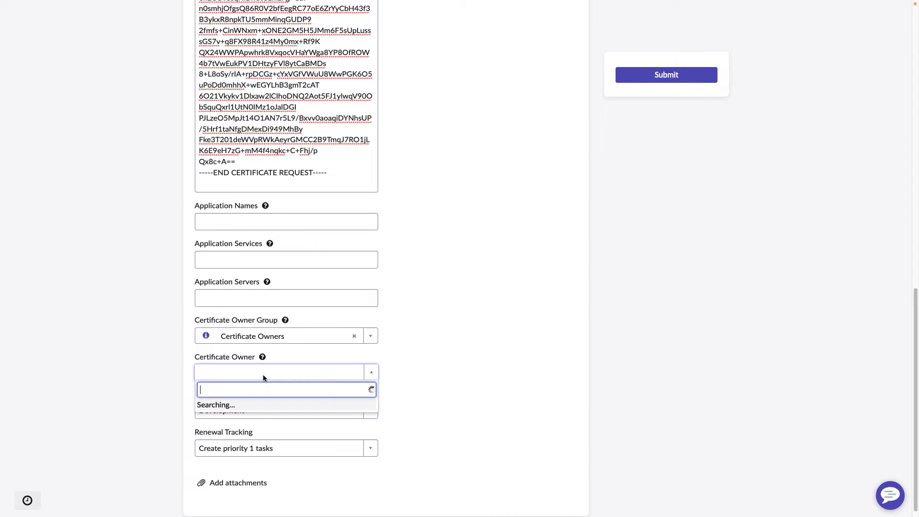
pyautogui.write('ste')
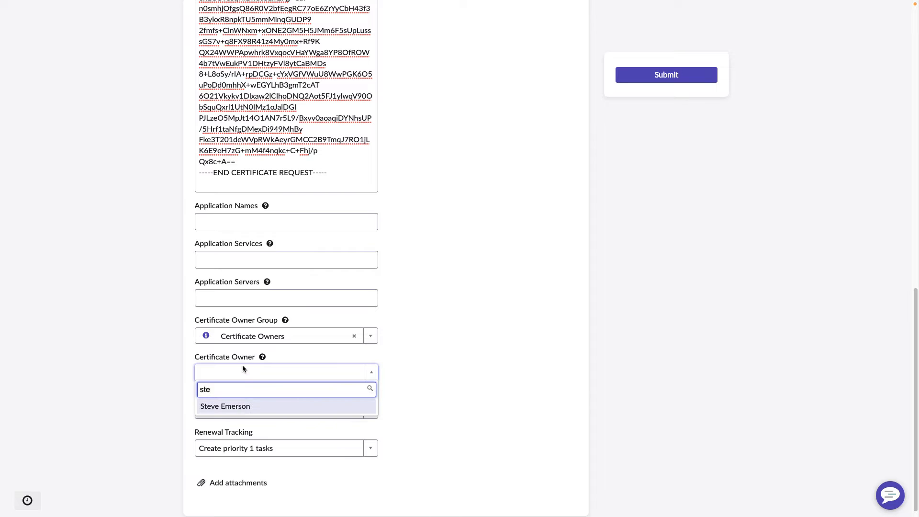
pyautogui.click(224, 406)
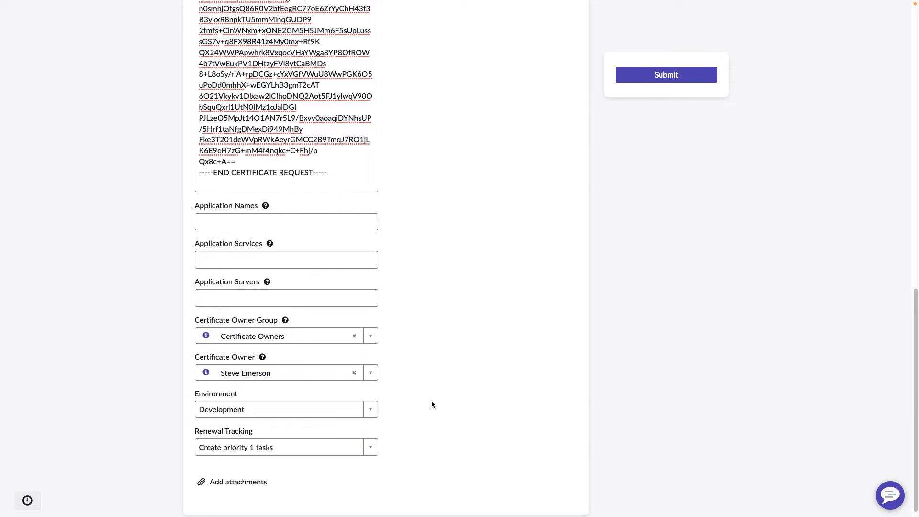
pyautogui.moveTo(447, 408)
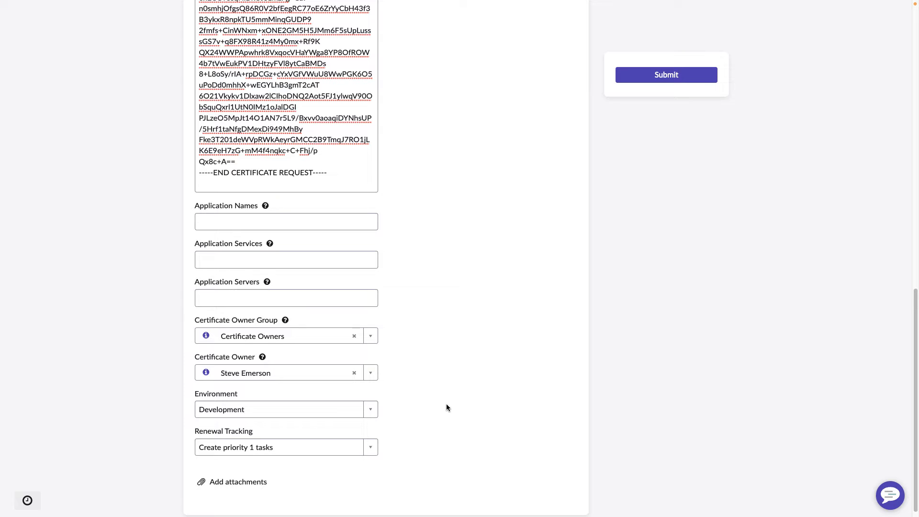
pyautogui.moveTo(453, 409)
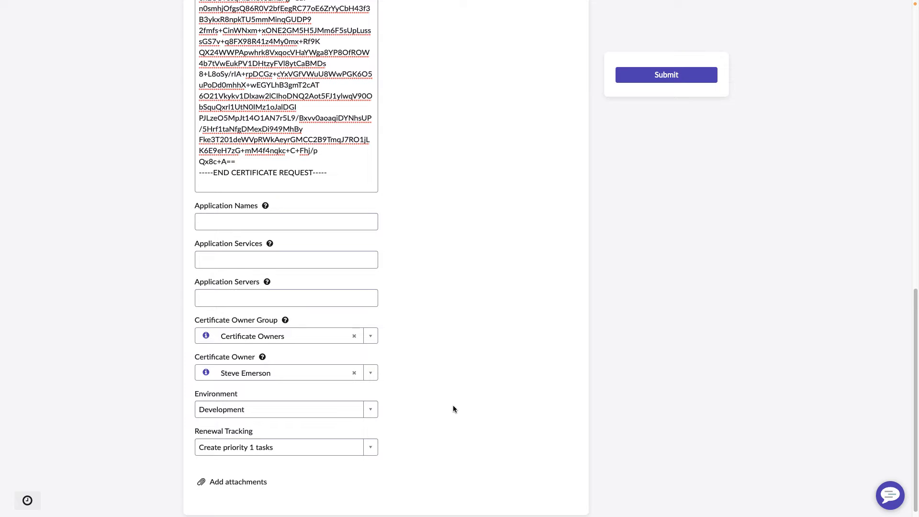
pyautogui.moveTo(292, 414)
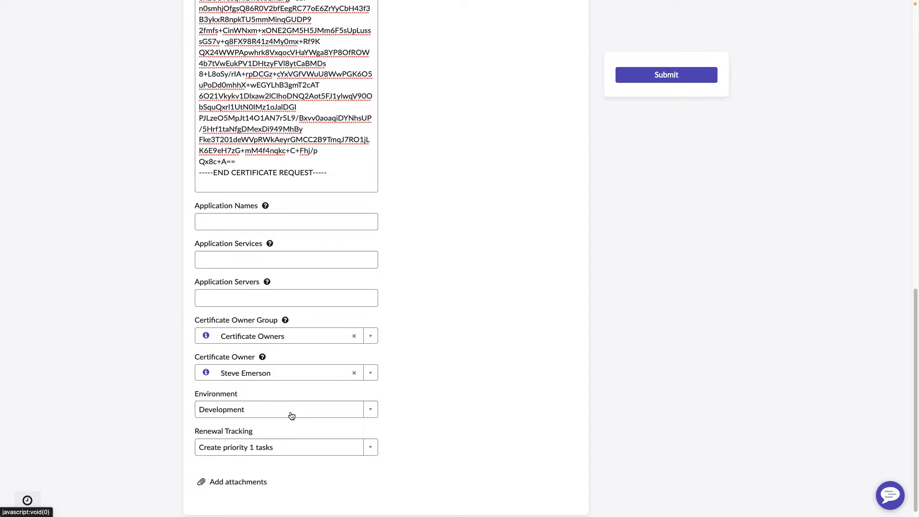
pyautogui.moveTo(224, 431)
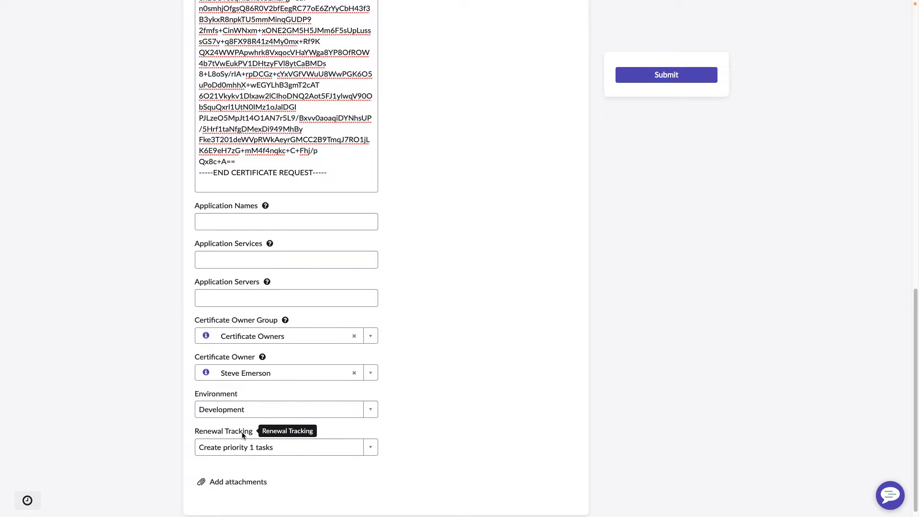
pyautogui.moveTo(274, 452)
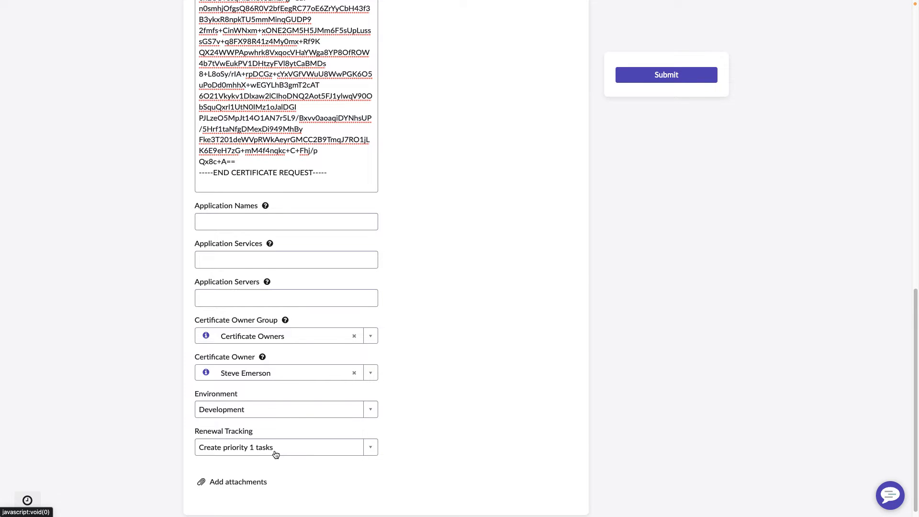
# Step: Set Renewal Tracking to 'Create priority 3 tasks' and submit the certificate request
pyautogui.click(279, 447)
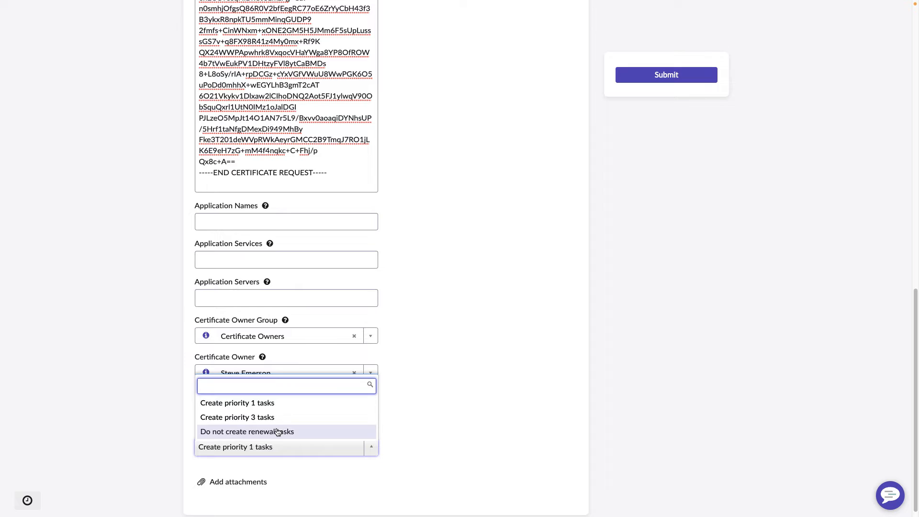
pyautogui.moveTo(276, 416)
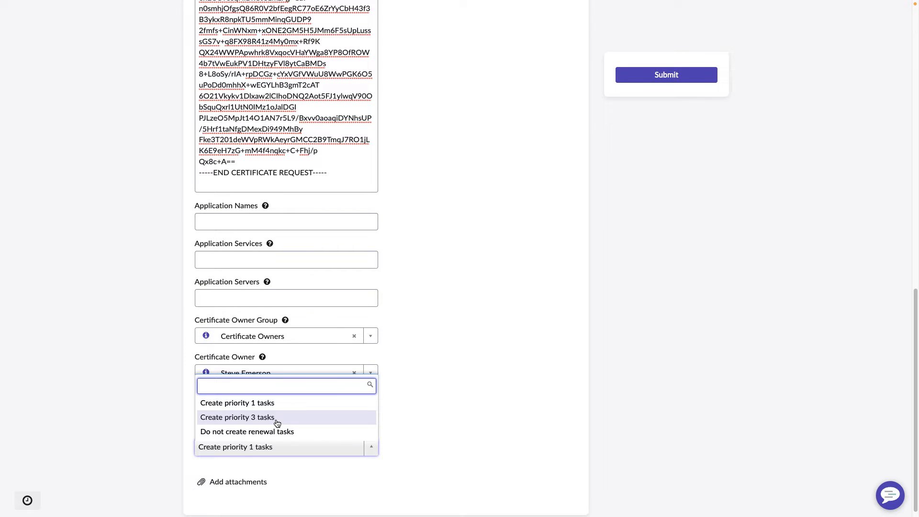
pyautogui.moveTo(286, 432)
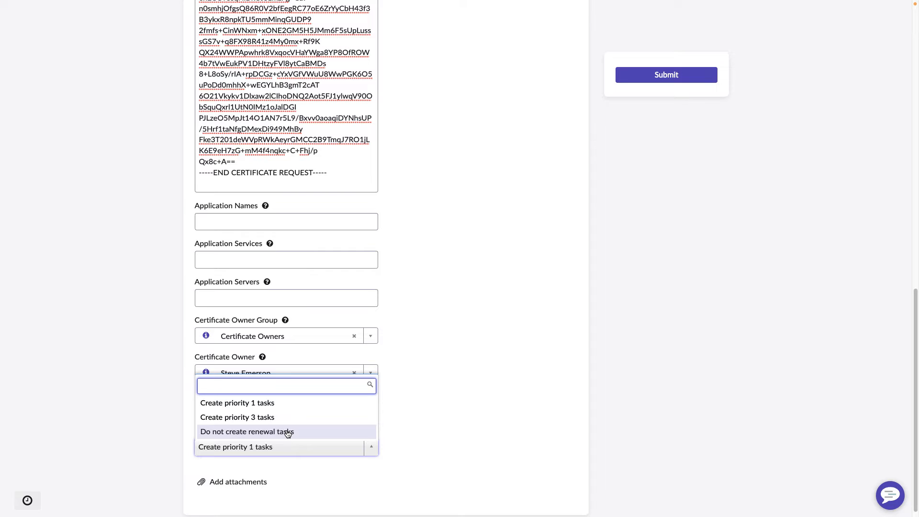
pyautogui.click(235, 447)
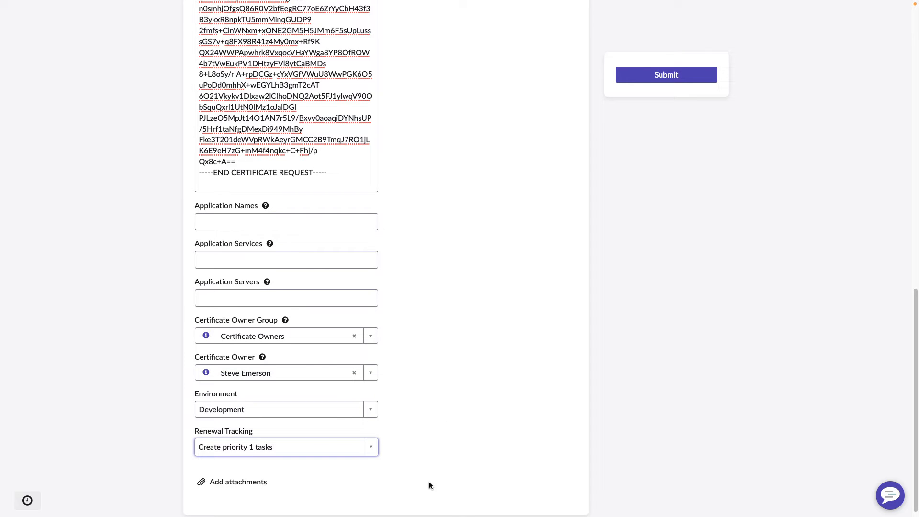
pyautogui.moveTo(425, 433)
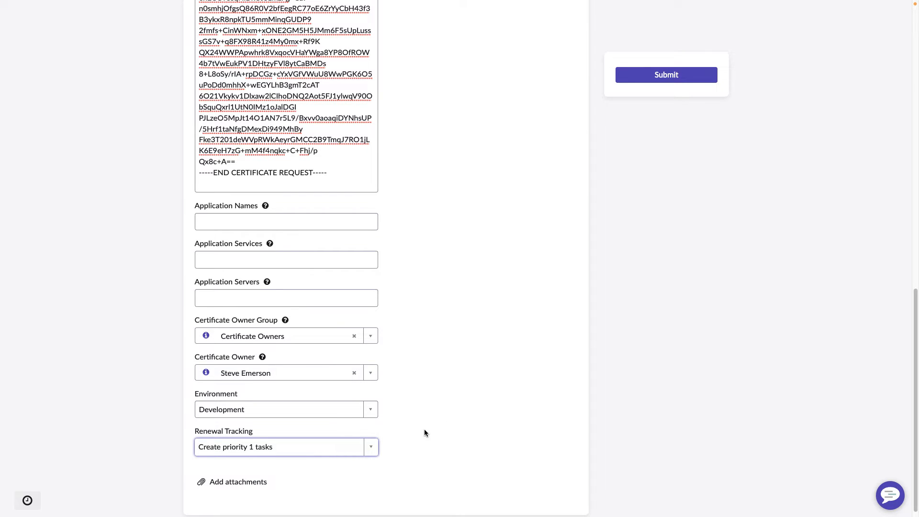
pyautogui.moveTo(468, 425)
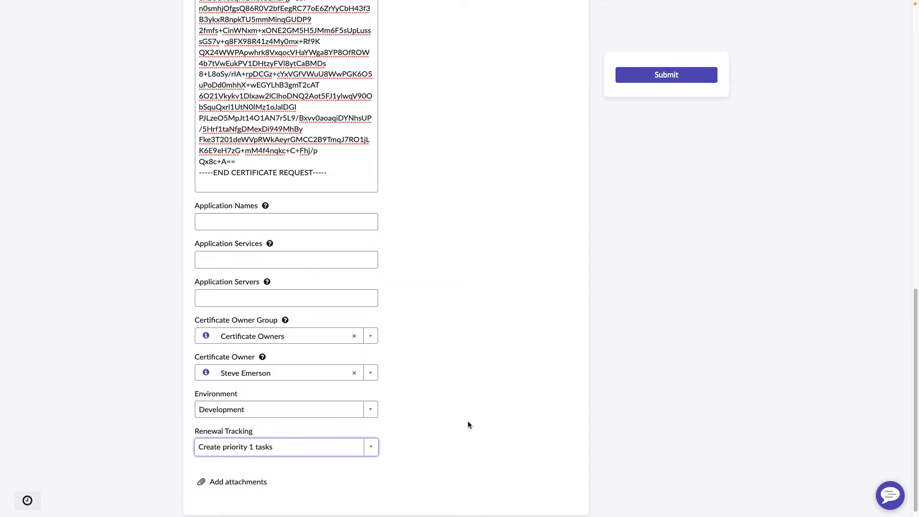
pyautogui.click(371, 447)
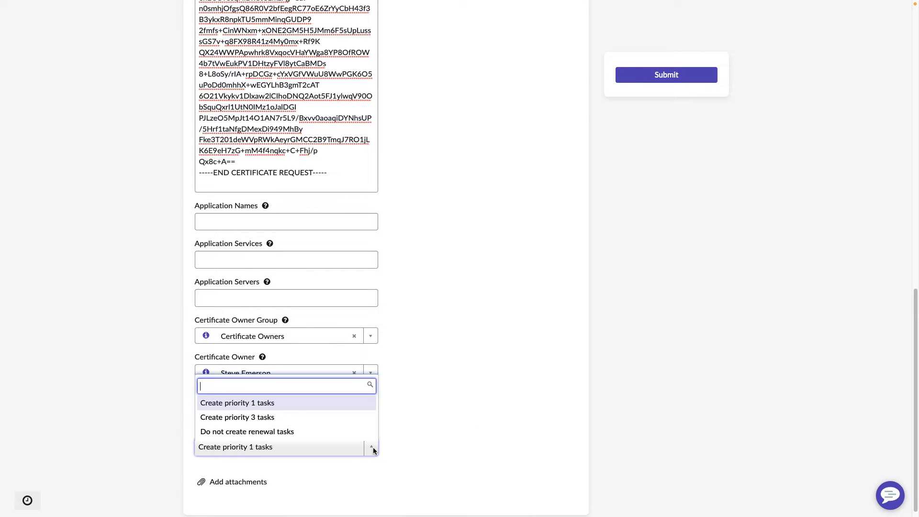
pyautogui.click(236, 417)
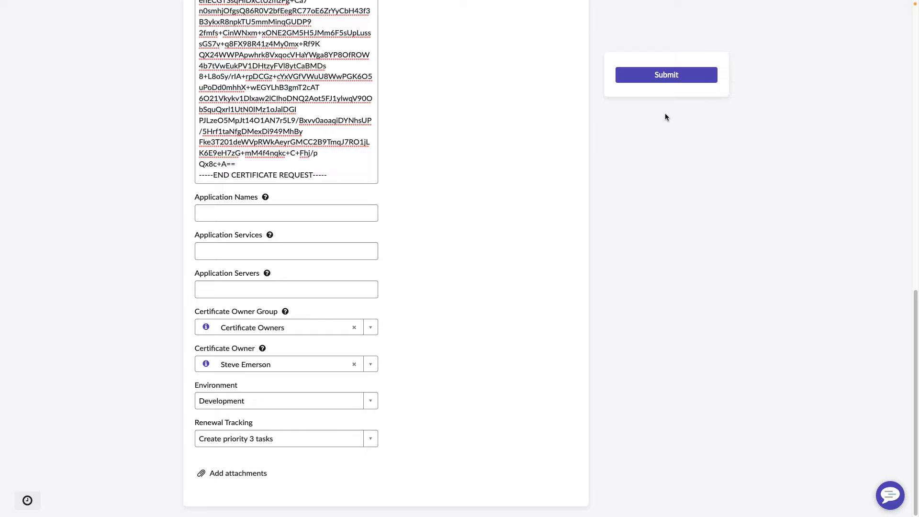
pyautogui.click(665, 74)
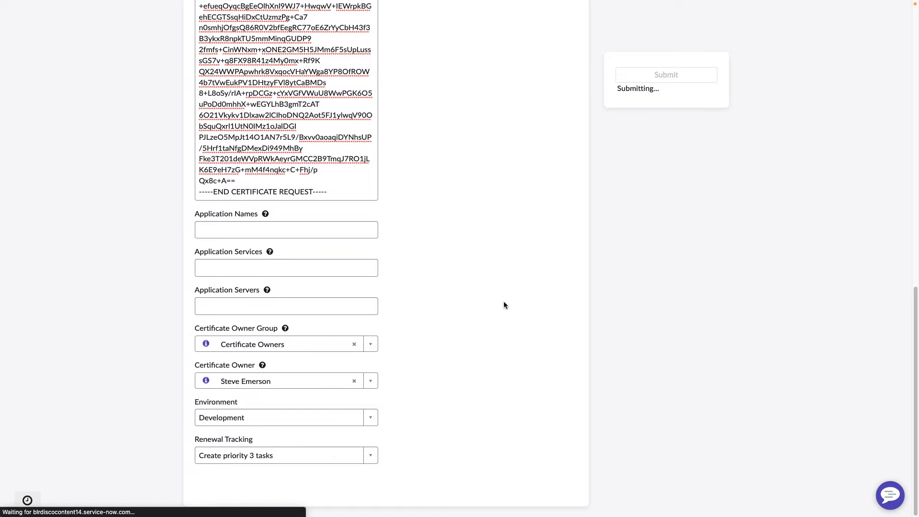
# Step: Bring up completed task TASK0020054 with its attached certificates and change request notes
pyautogui.click(665, 75)
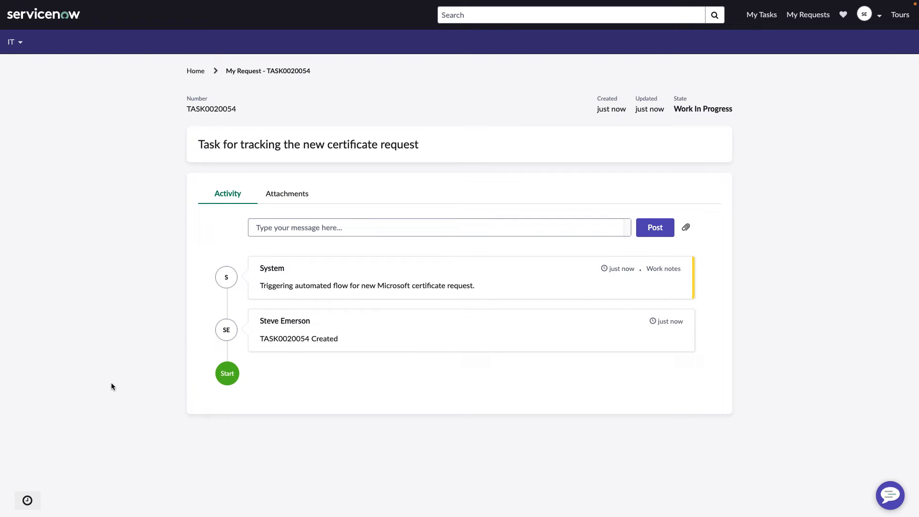
pyautogui.moveTo(118, 379)
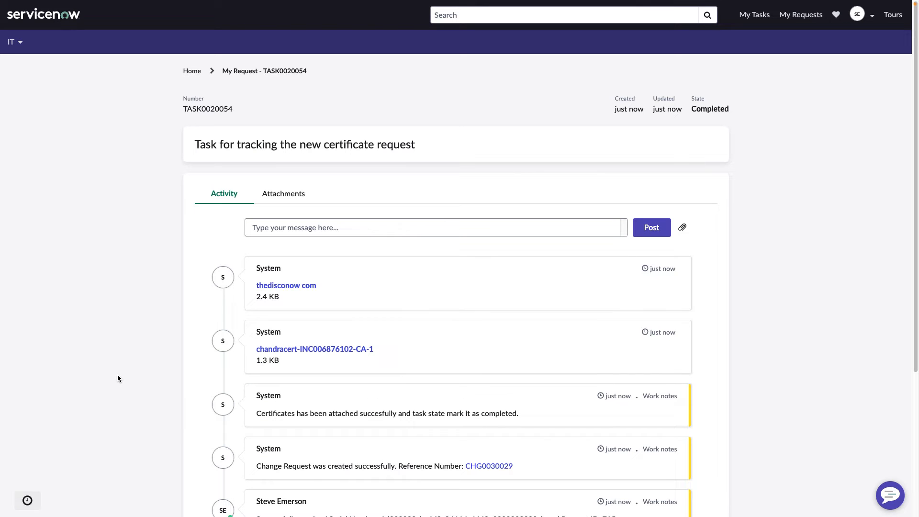
pyautogui.moveTo(357, 475)
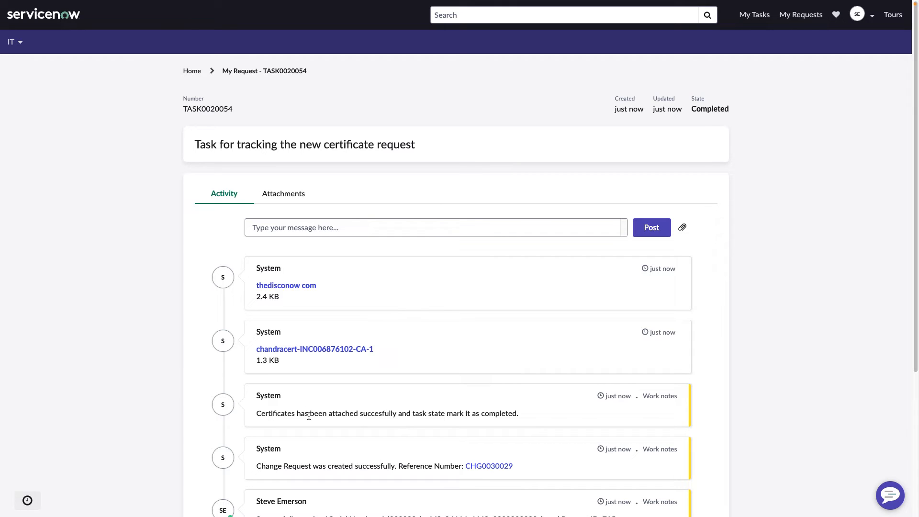
pyautogui.moveTo(315, 348)
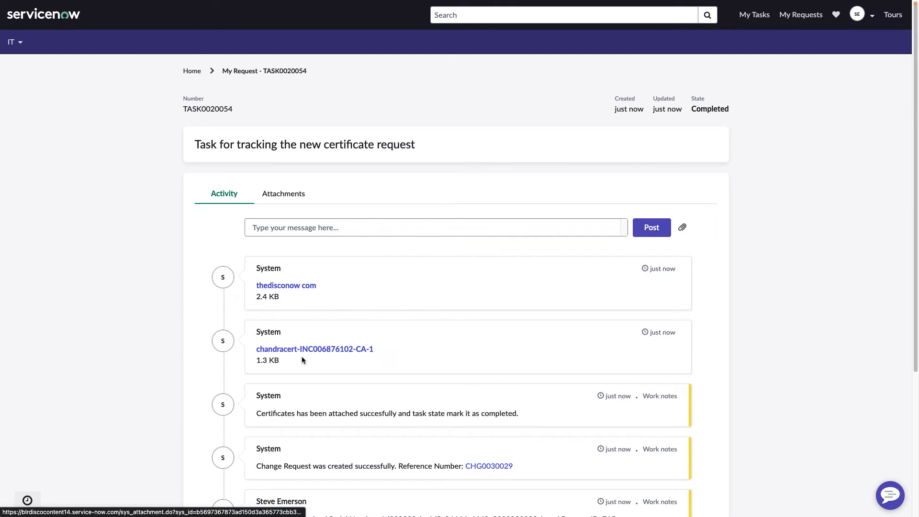
pyautogui.moveTo(144, 354)
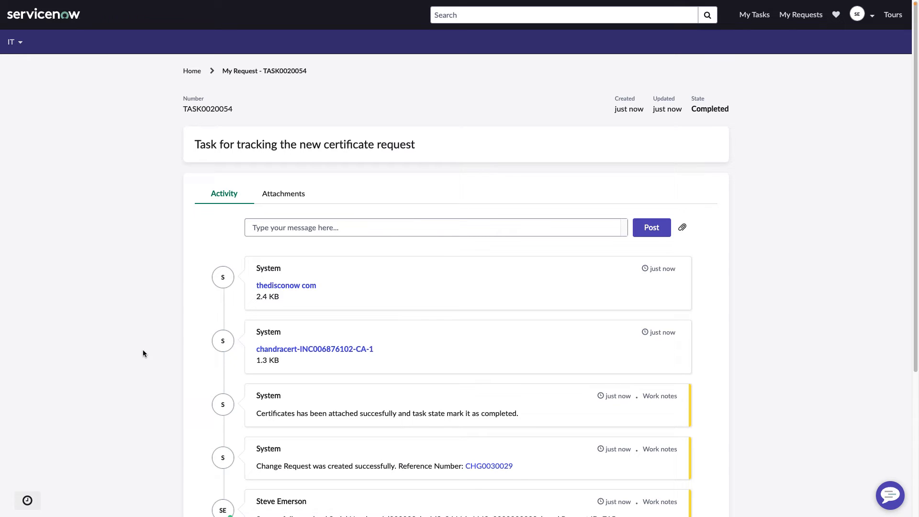
pyautogui.moveTo(152, 346)
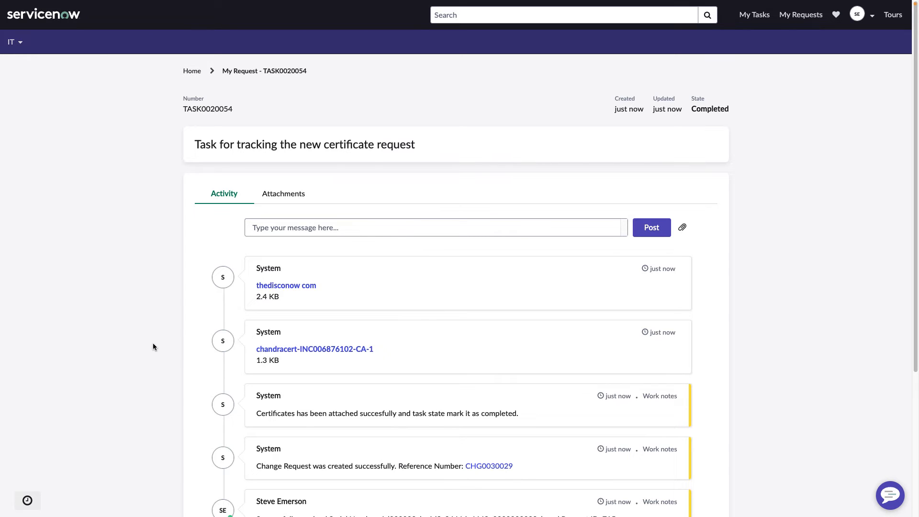
pyautogui.moveTo(166, 343)
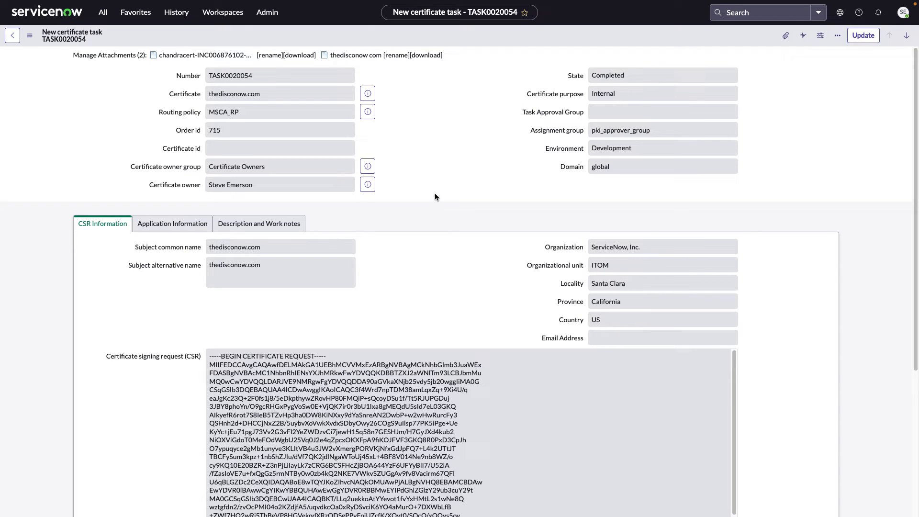
pyautogui.moveTo(444, 208)
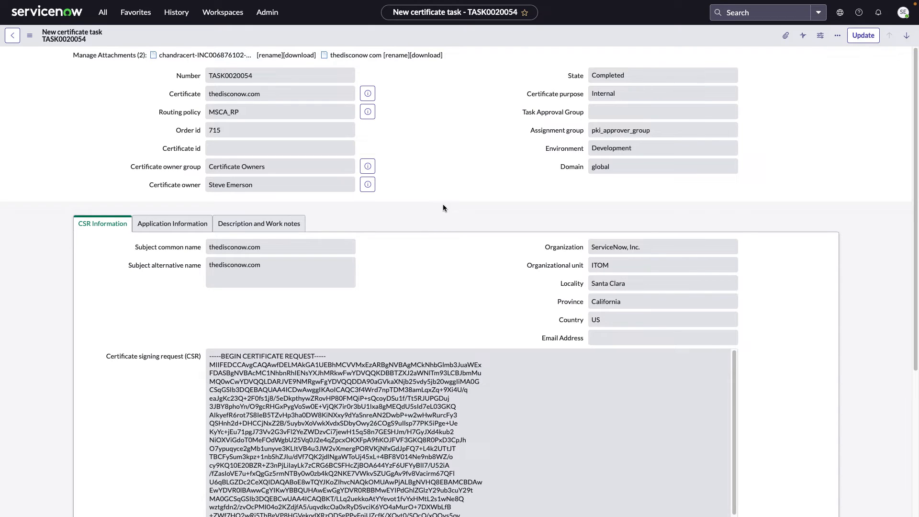
pyautogui.moveTo(404, 169)
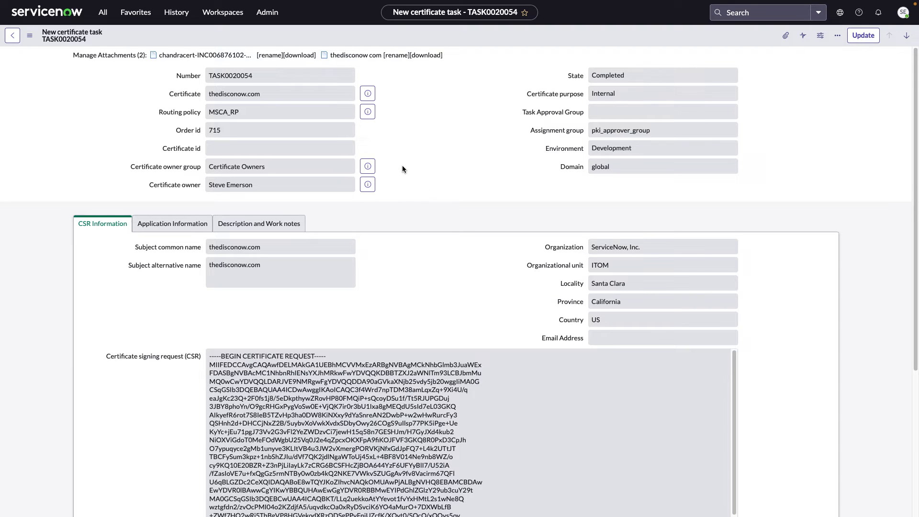
pyautogui.moveTo(199, 99)
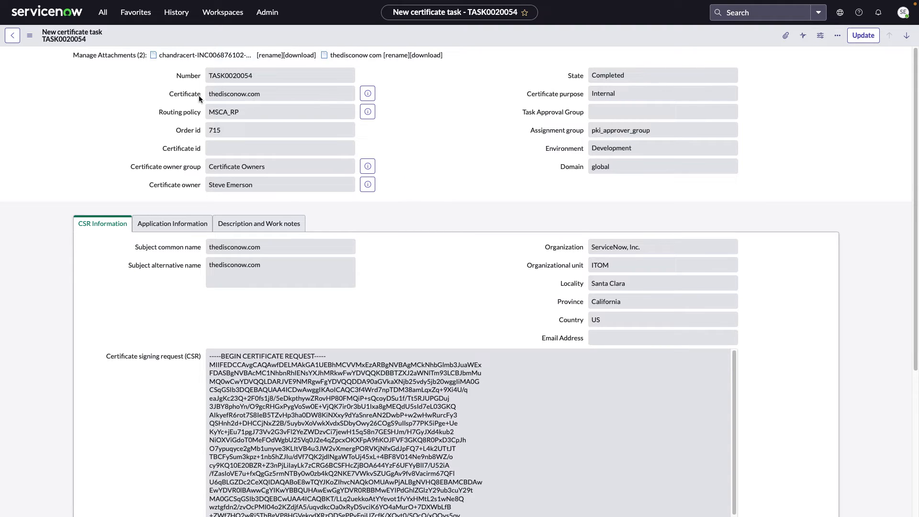
pyautogui.moveTo(184, 94)
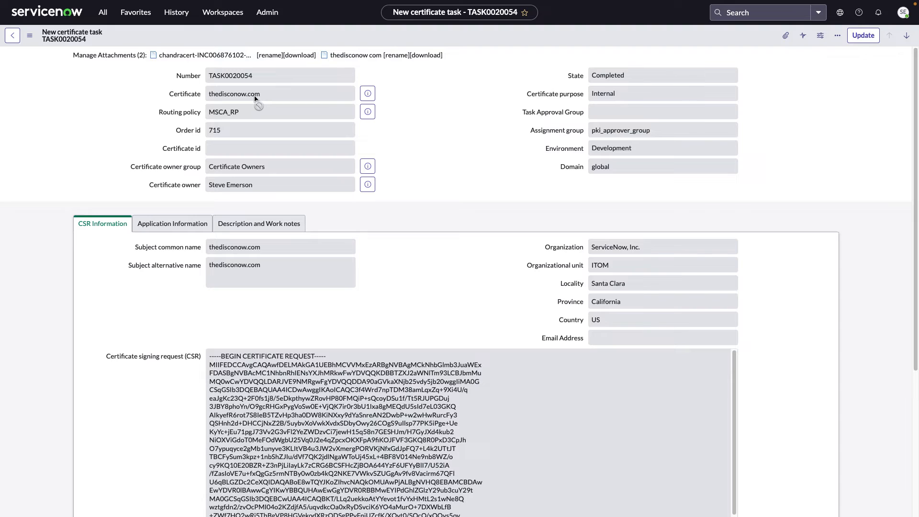
pyautogui.moveTo(173, 67)
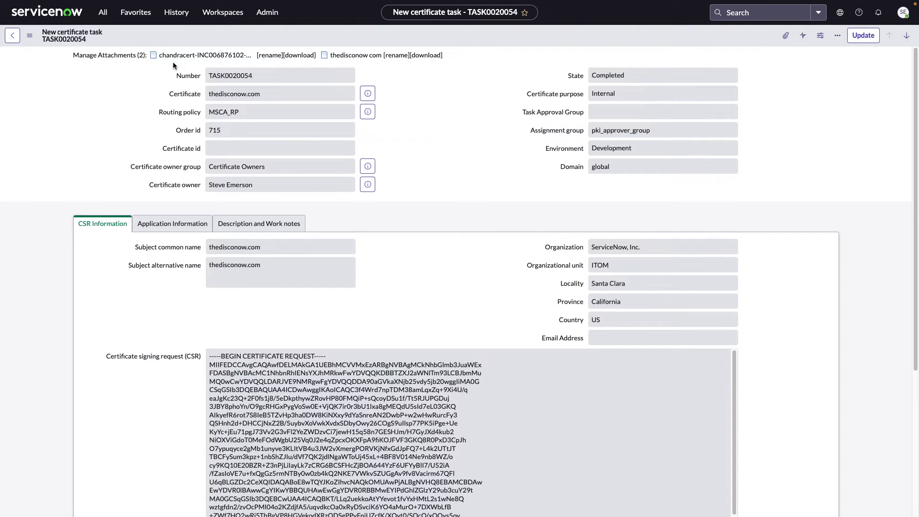
pyautogui.moveTo(294, 63)
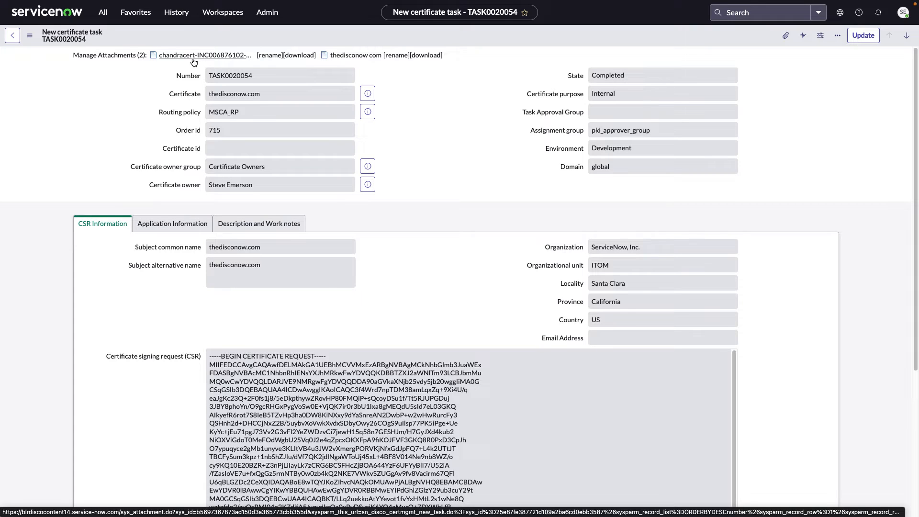
pyautogui.moveTo(560, 271)
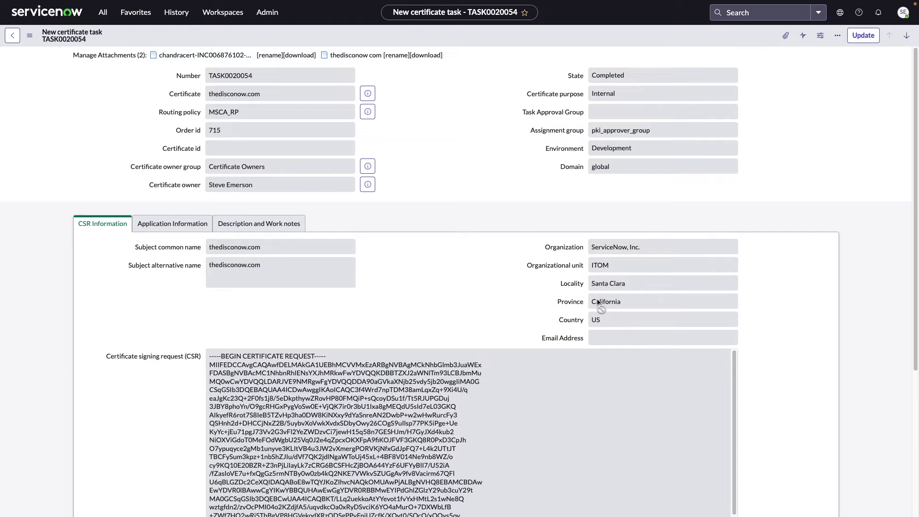
pyautogui.moveTo(368, 357)
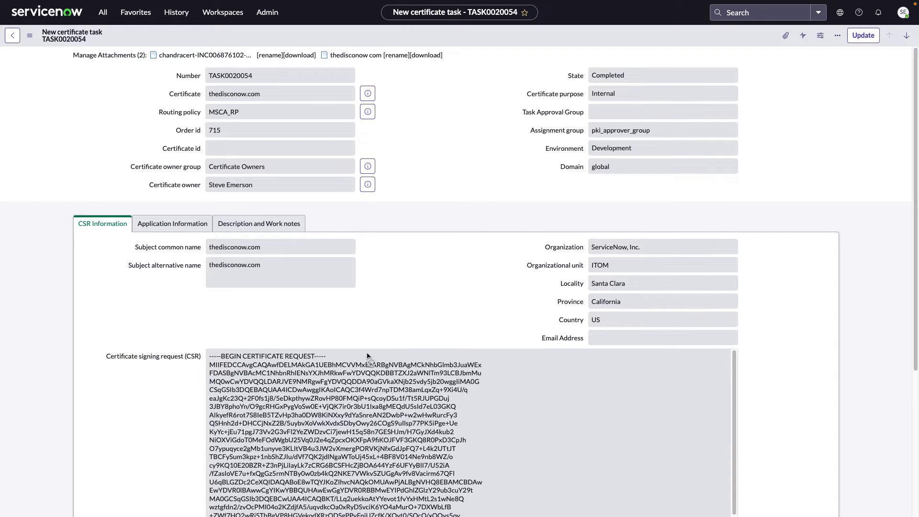
pyautogui.scroll(-3)
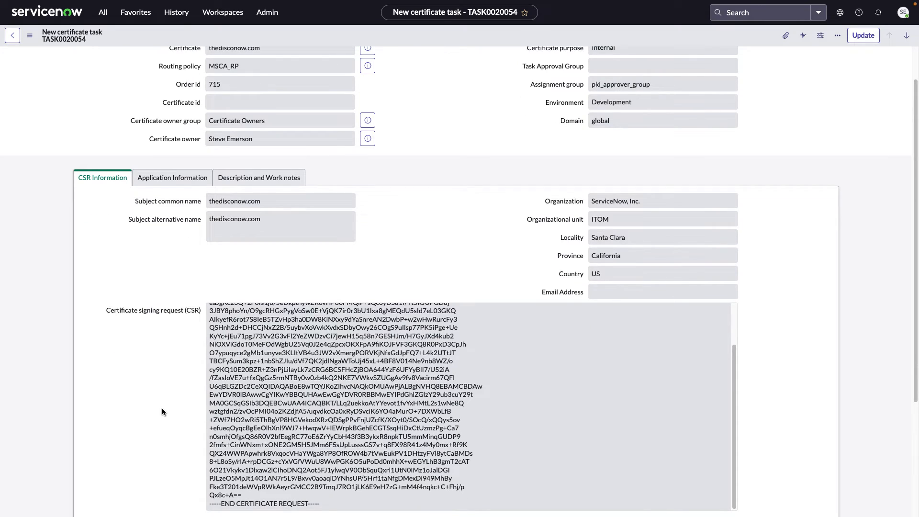
pyautogui.scroll(-3)
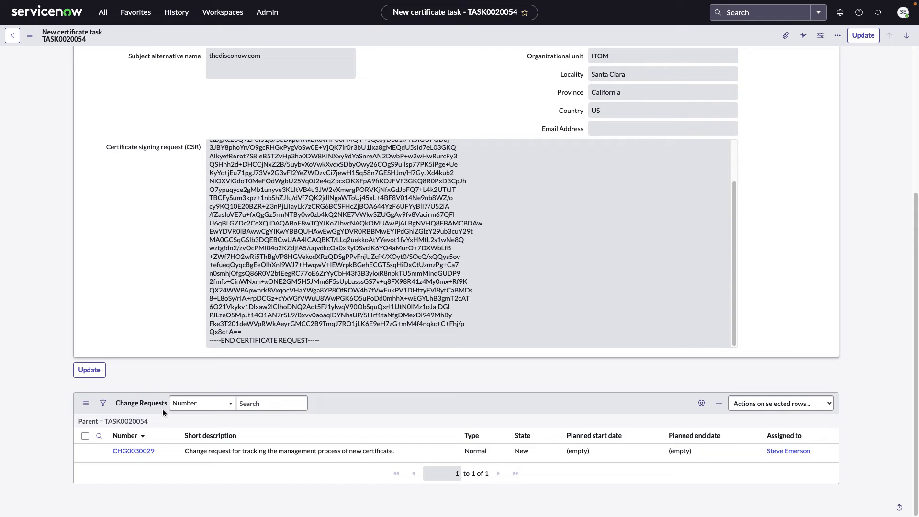
pyautogui.moveTo(162, 461)
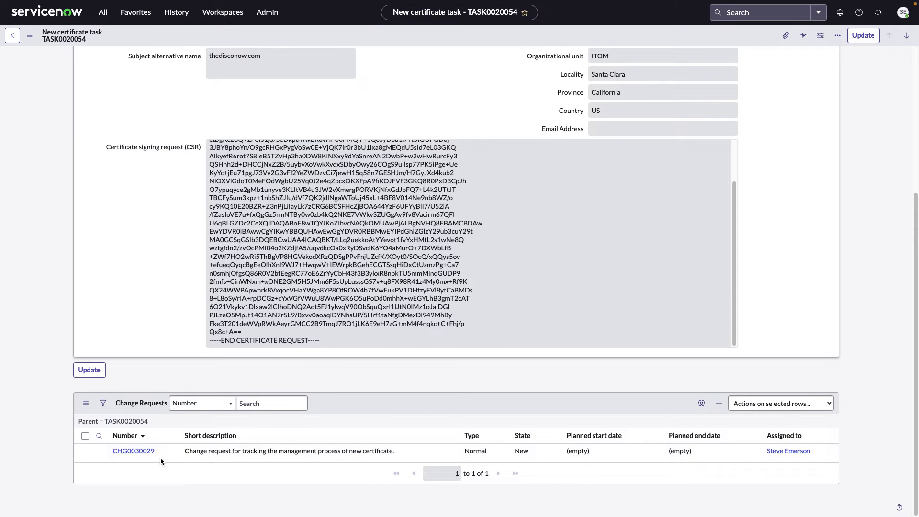
pyautogui.moveTo(134, 451)
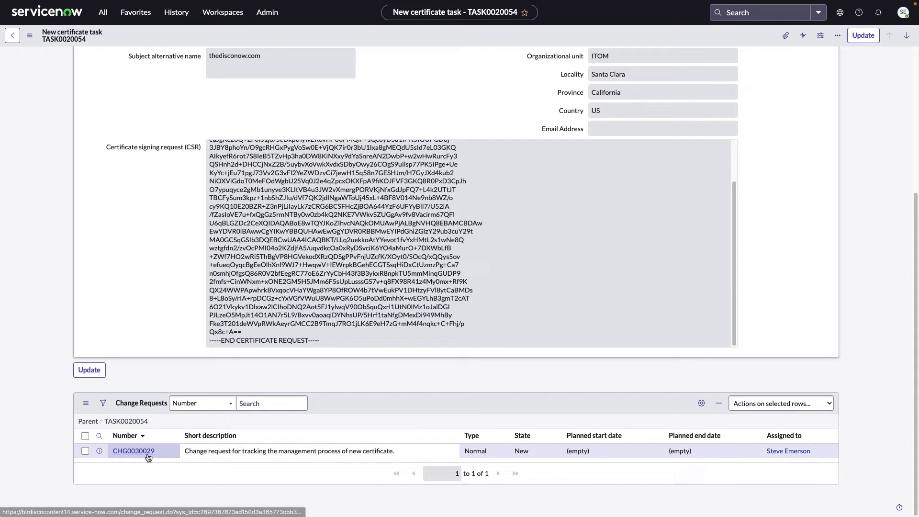
pyautogui.moveTo(188, 339)
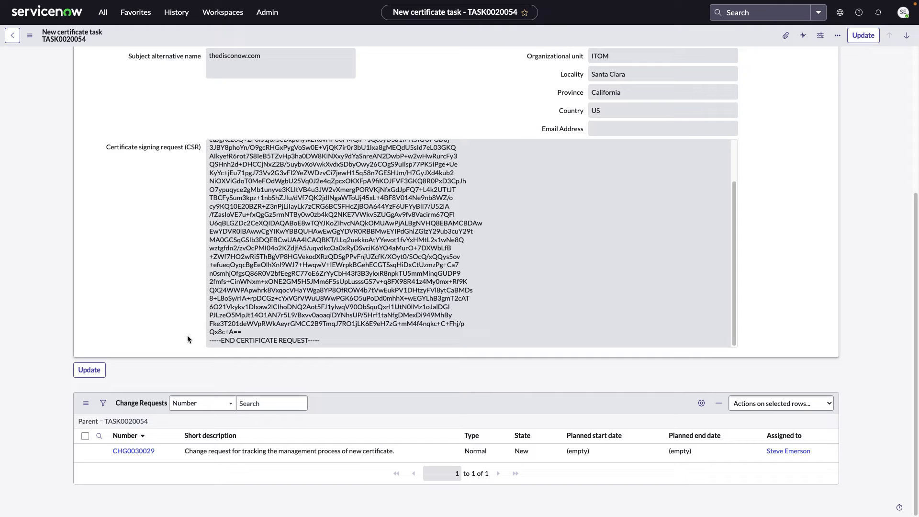
pyautogui.scroll(3)
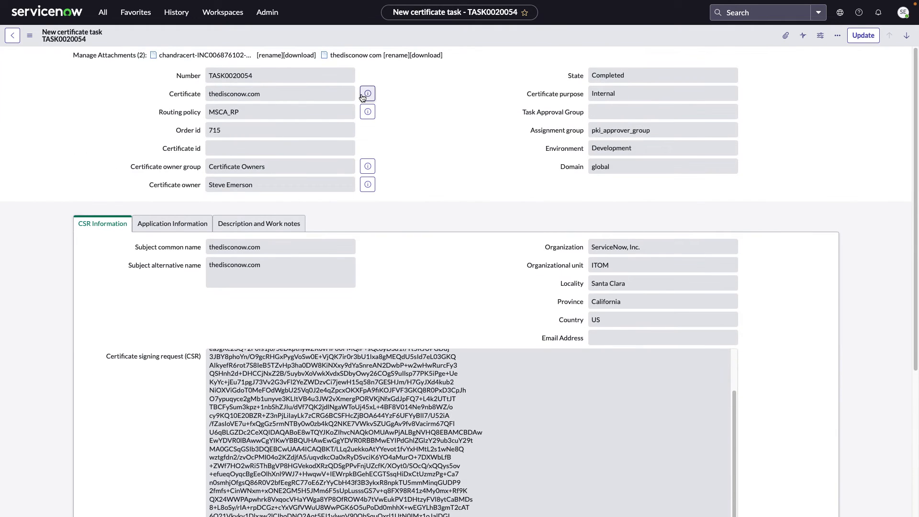
pyautogui.moveTo(368, 94)
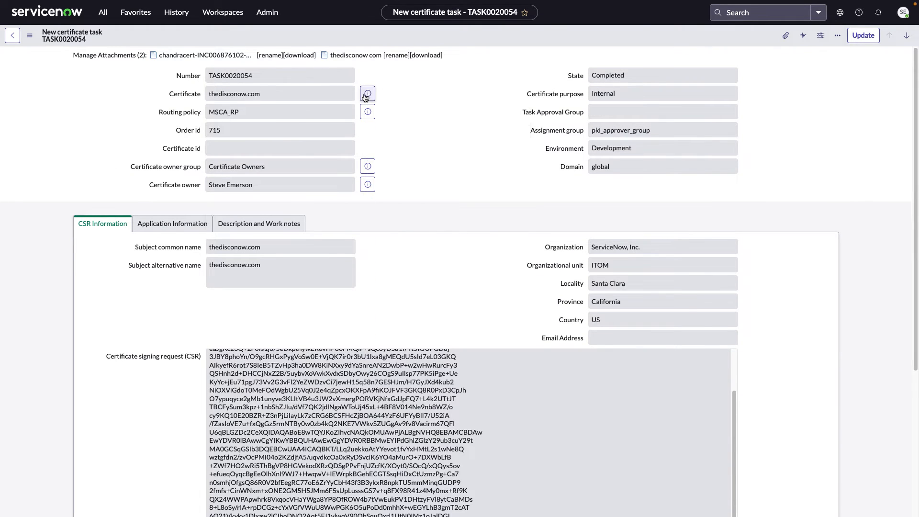
# Step: Open the thedisconow.com Unique Certificate record and scroll to its two-certificate chain
pyautogui.click(367, 94)
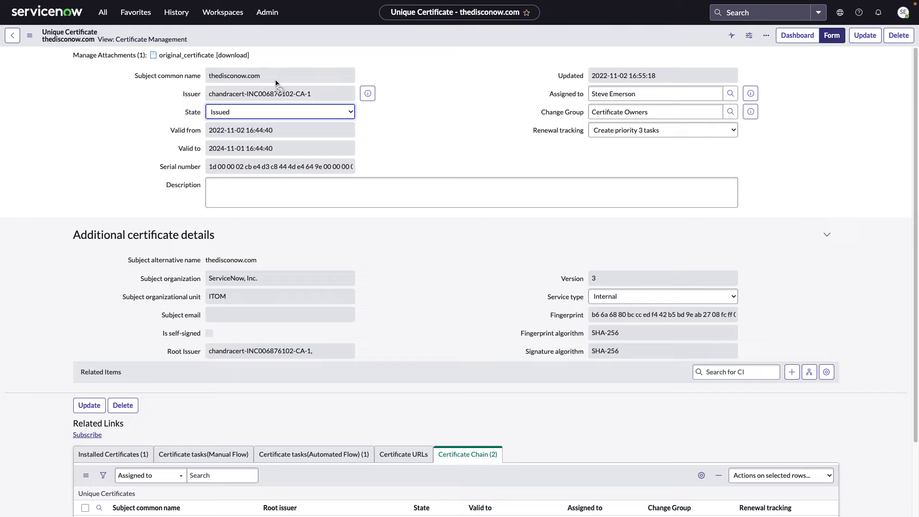
pyautogui.moveTo(224, 156)
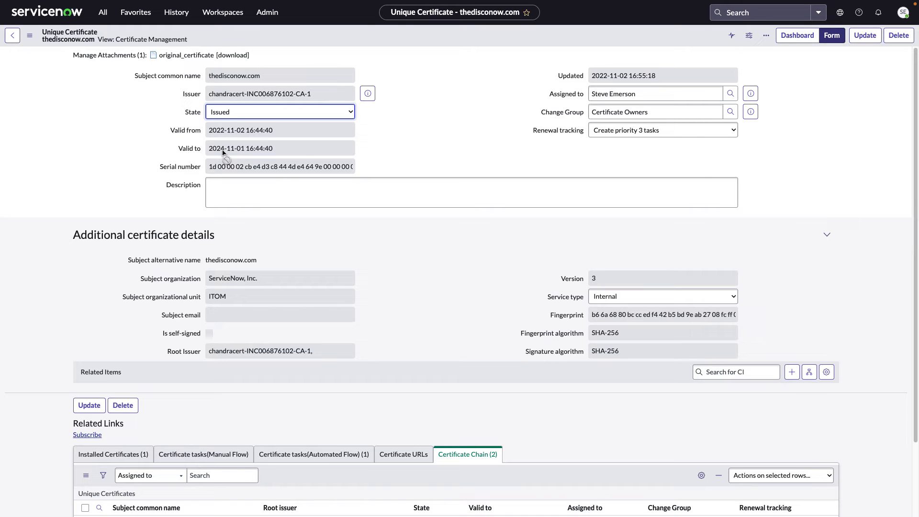
pyautogui.click(655, 111)
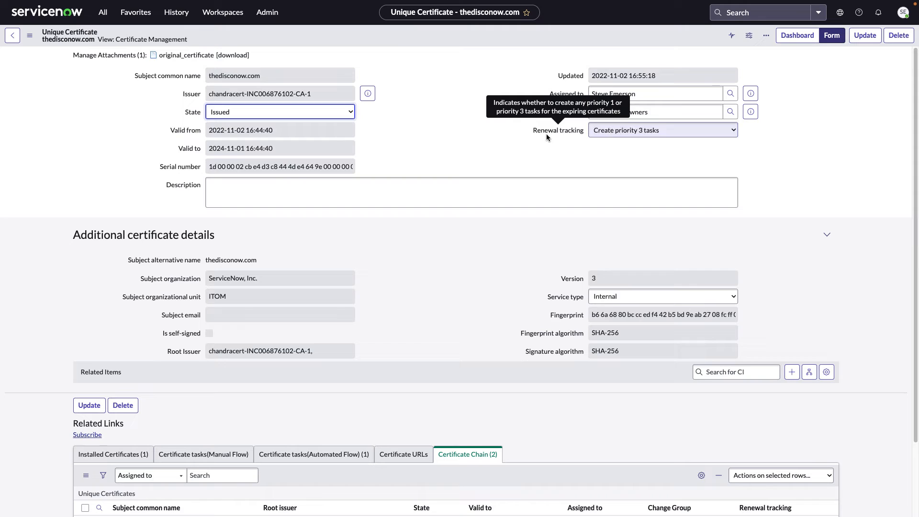
pyautogui.moveTo(579, 142)
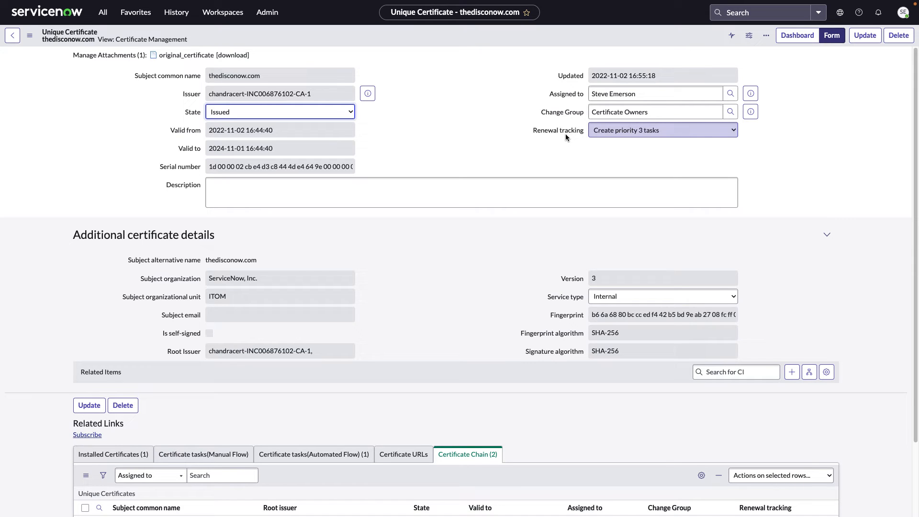
pyautogui.scroll(-3)
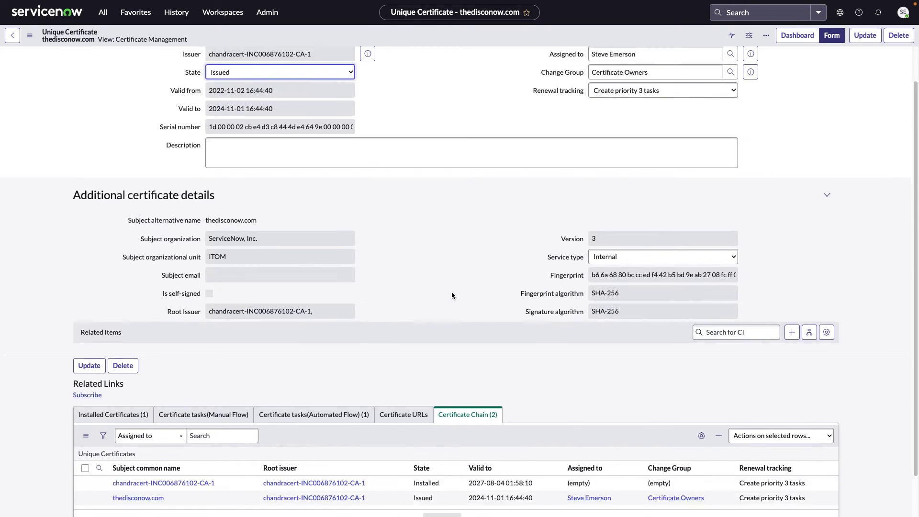
pyautogui.scroll(-3)
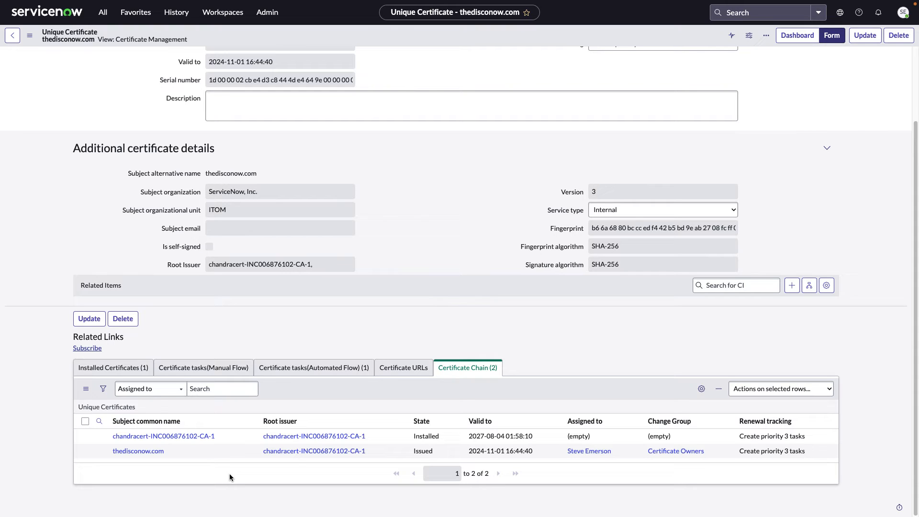
pyautogui.moveTo(593, 349)
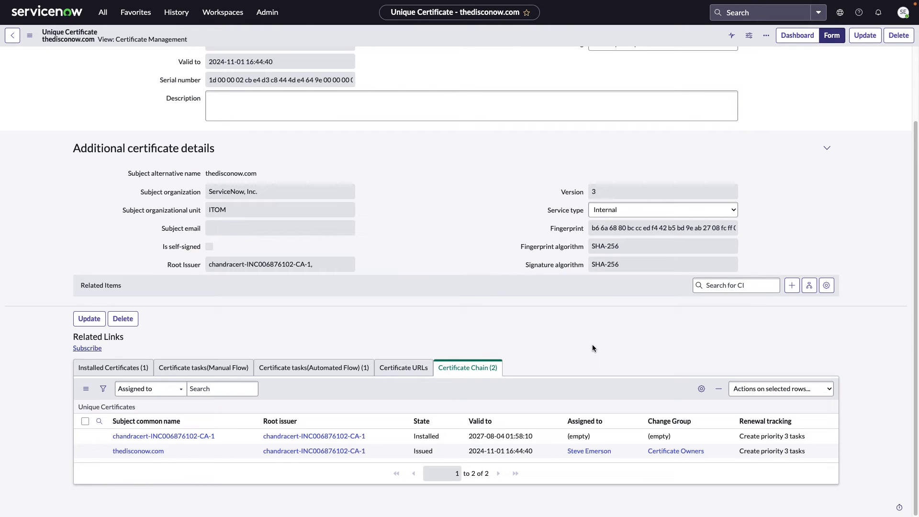
pyautogui.moveTo(514, 328)
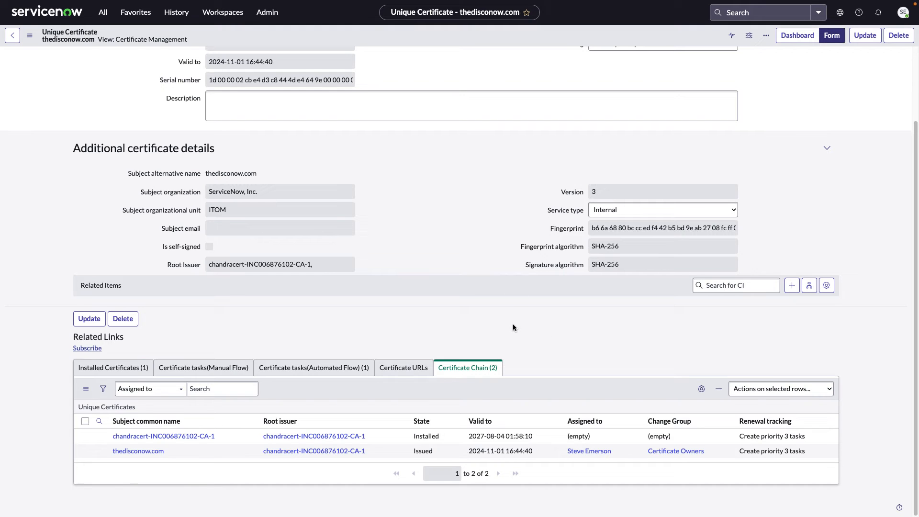
pyautogui.moveTo(135, 12)
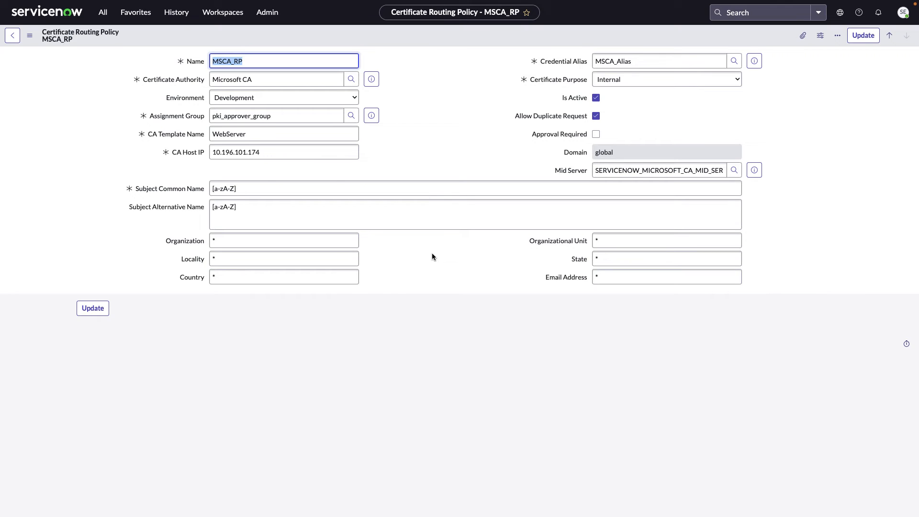
# Step: Open the MSCA_RP routing policy record using Microsoft CA with the WebServer template
pyautogui.click(421, 156)
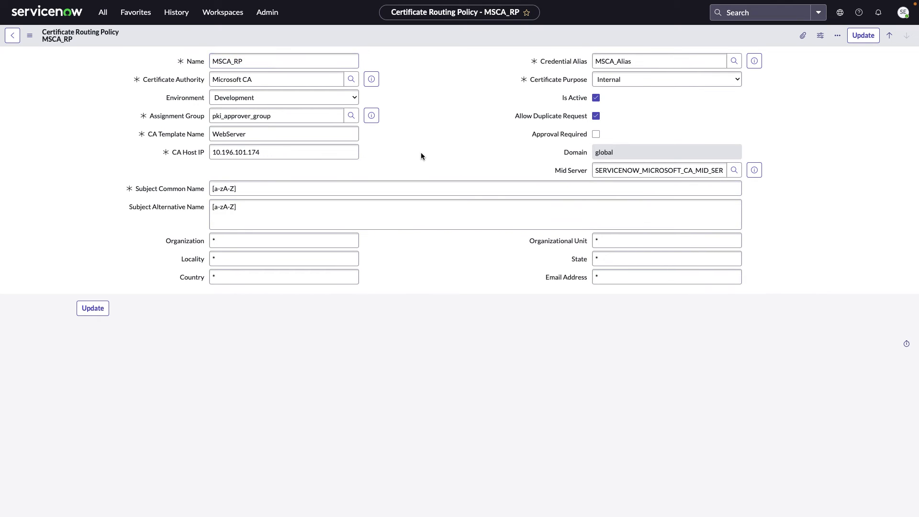
pyautogui.moveTo(558, 80)
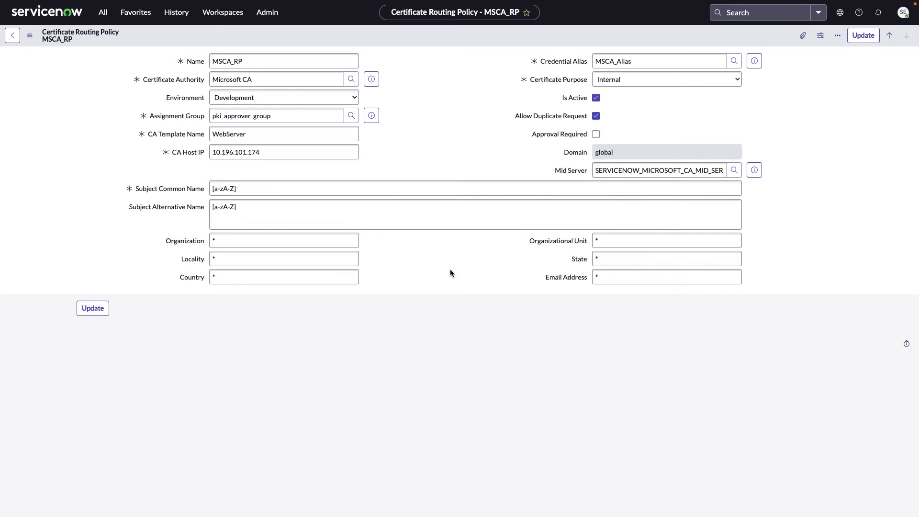
pyautogui.moveTo(444, 272)
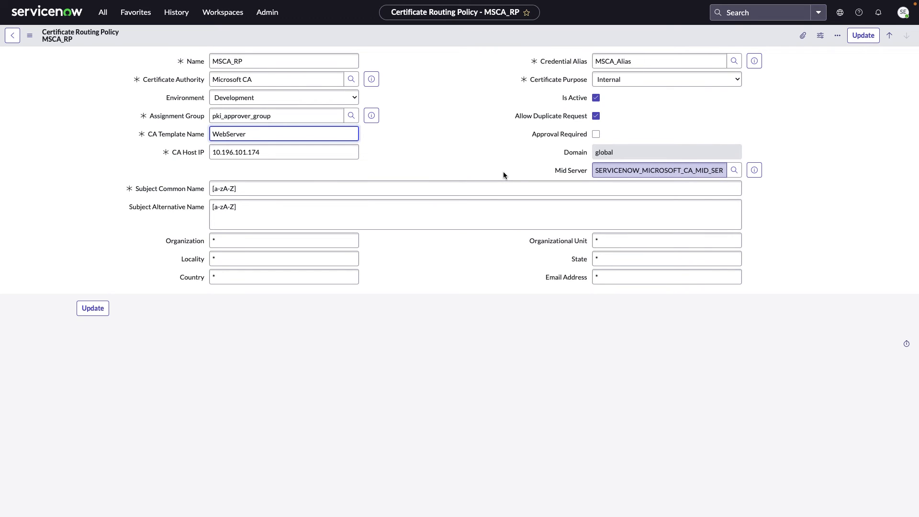
pyautogui.click(283, 134)
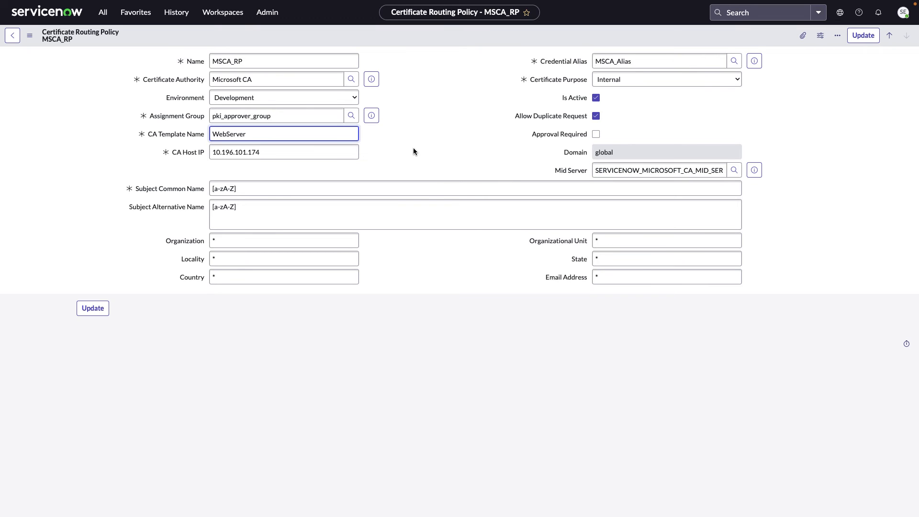
pyautogui.moveTo(404, 156)
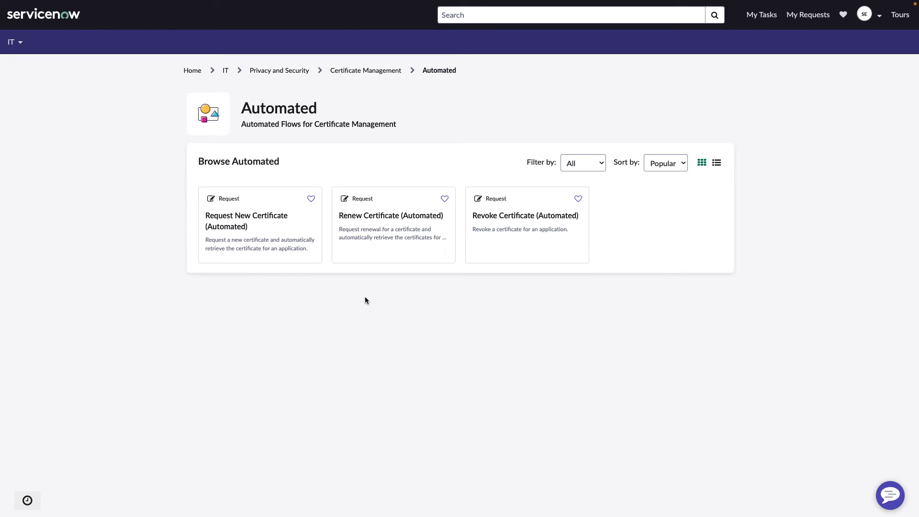
pyautogui.moveTo(327, 280)
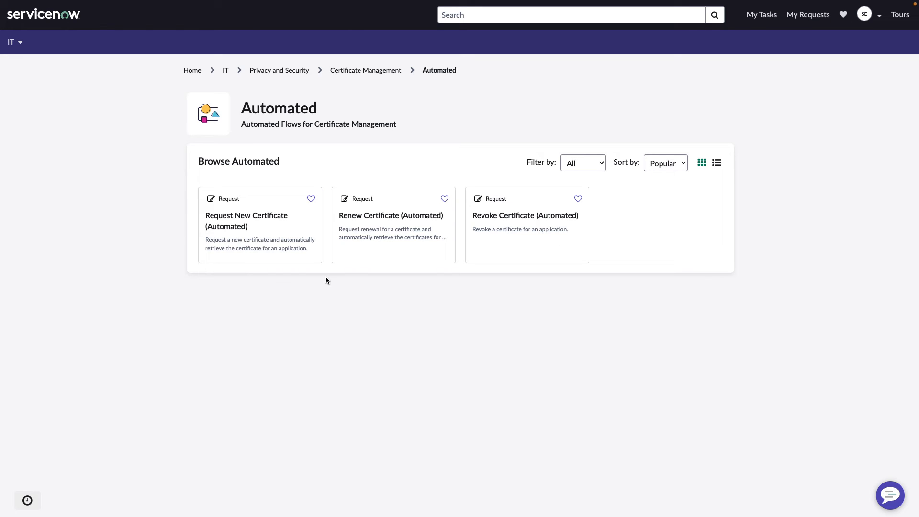
pyautogui.moveTo(375, 311)
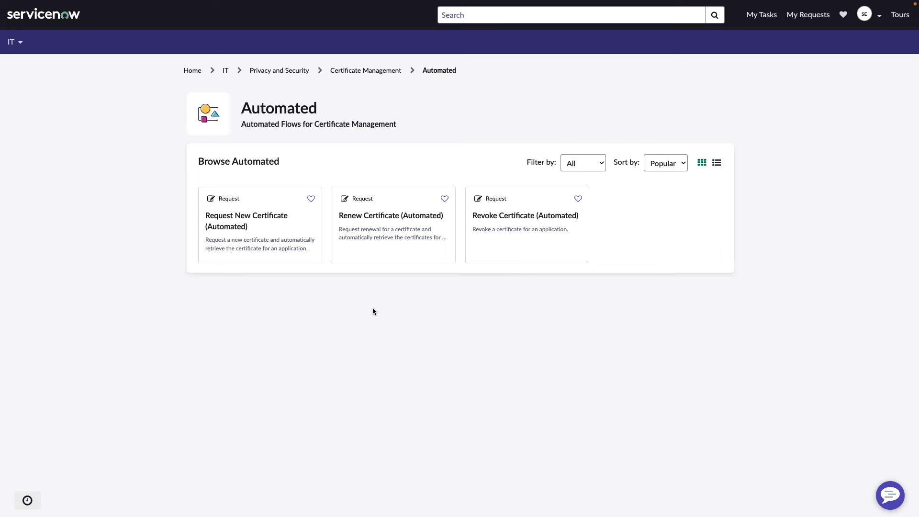
pyautogui.moveTo(506, 309)
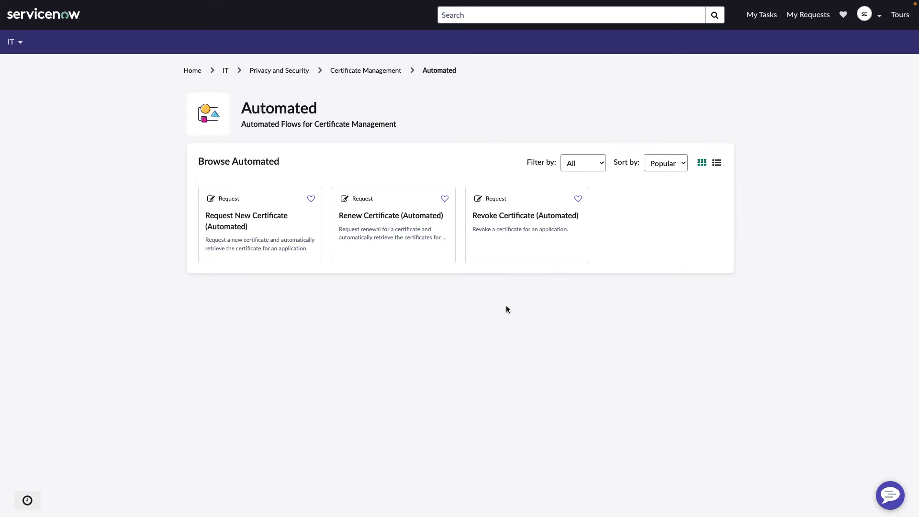
pyautogui.moveTo(405, 296)
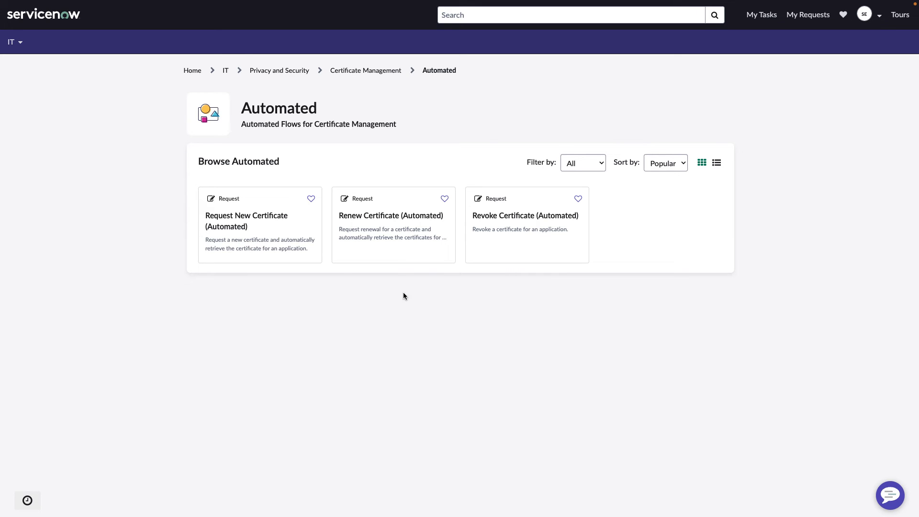
pyautogui.moveTo(406, 275)
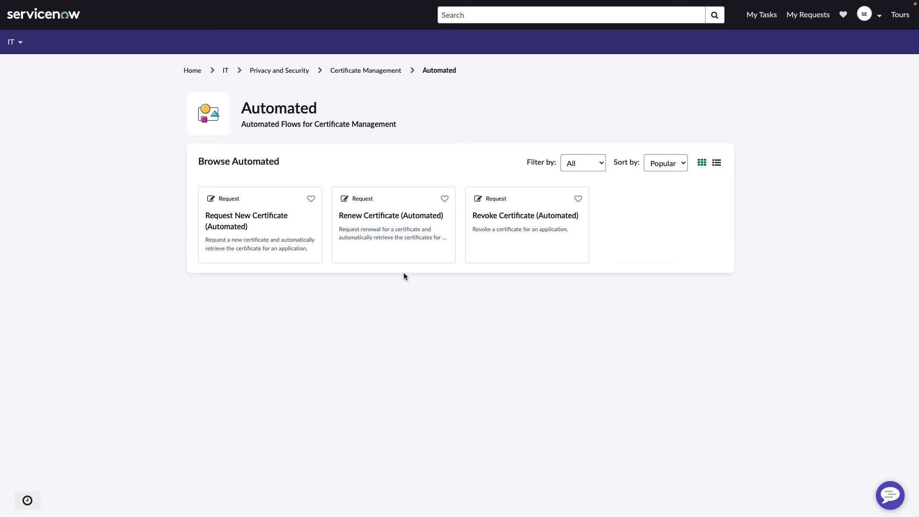
pyautogui.moveTo(503, 279)
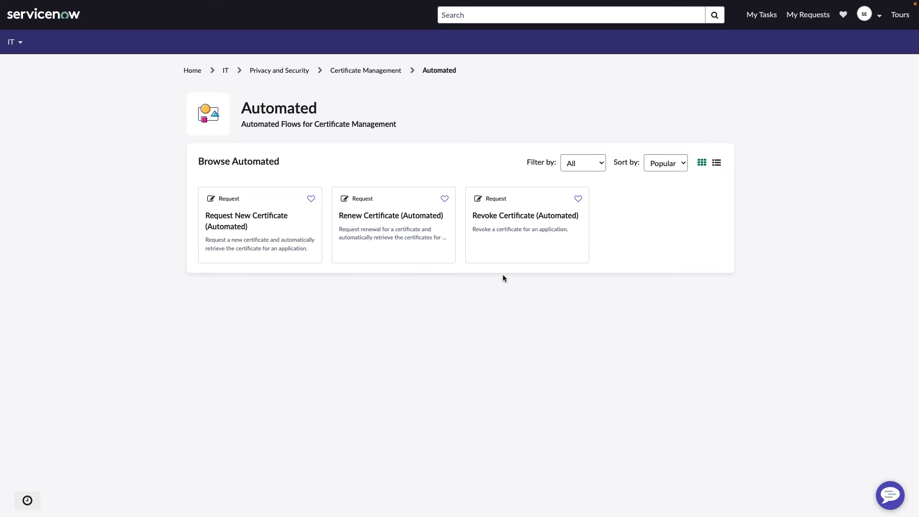
pyautogui.moveTo(522, 234)
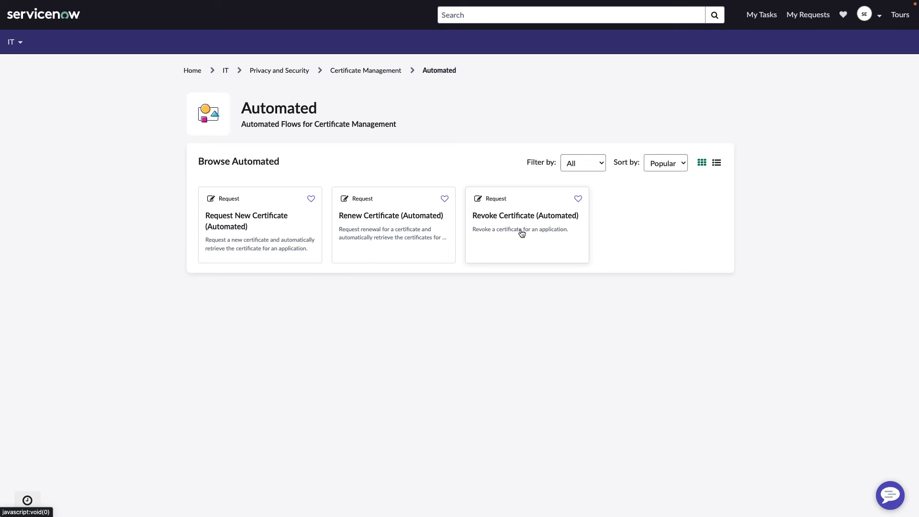
# Step: Revoke thedisconow.com with reason 'Project ended', submit and confirm the request
pyautogui.click(525, 215)
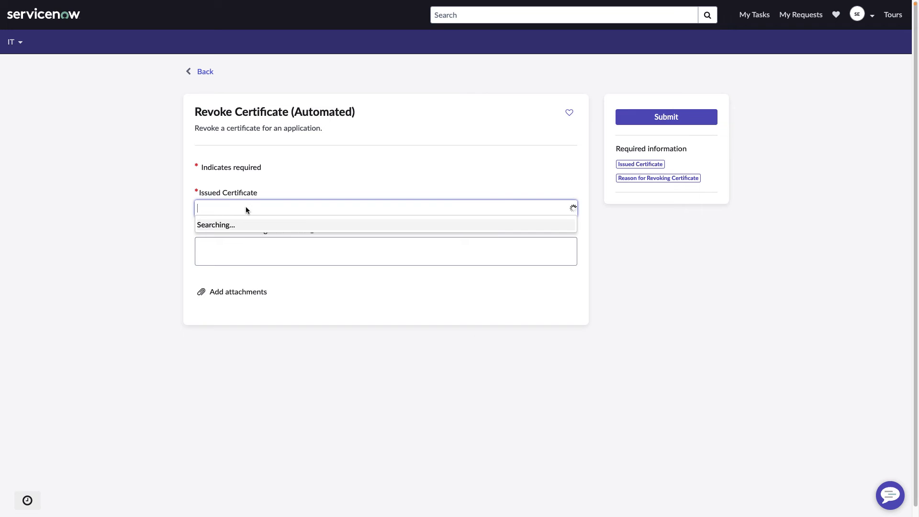
pyautogui.write('thedisconow.com')
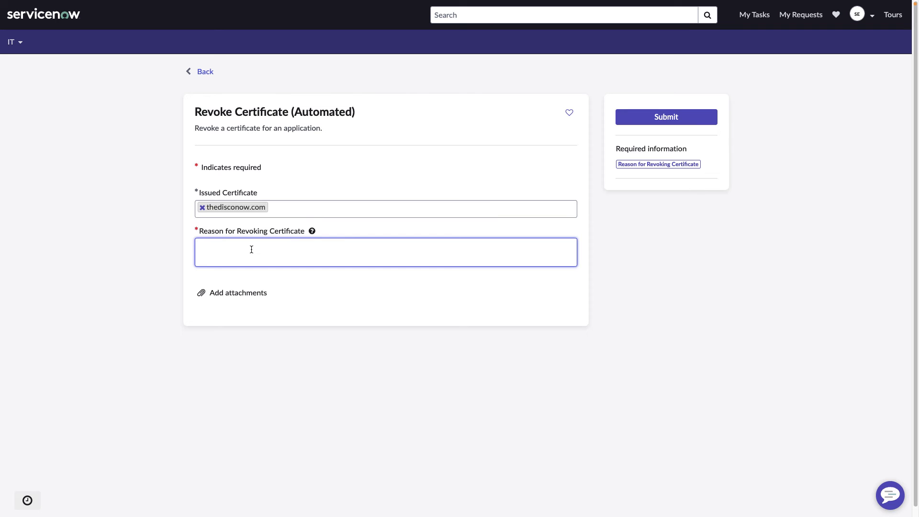
pyautogui.write('P')
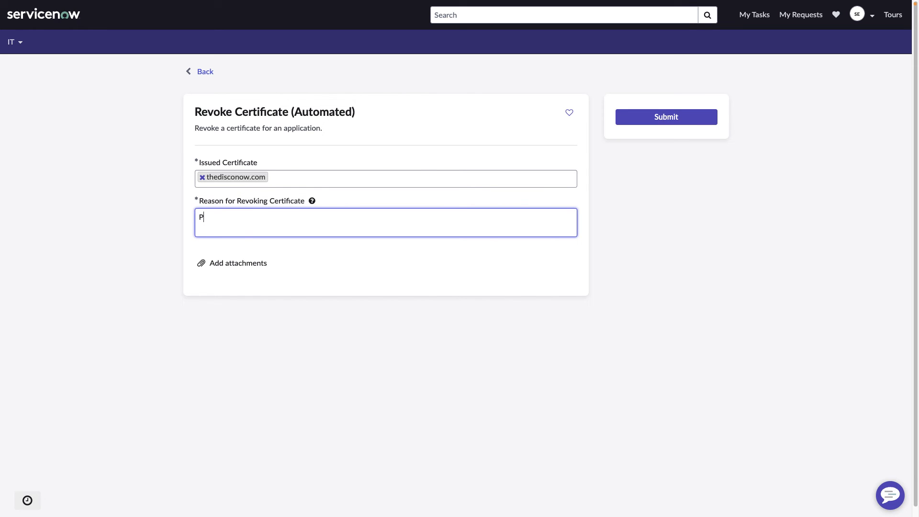
pyautogui.write('roject')
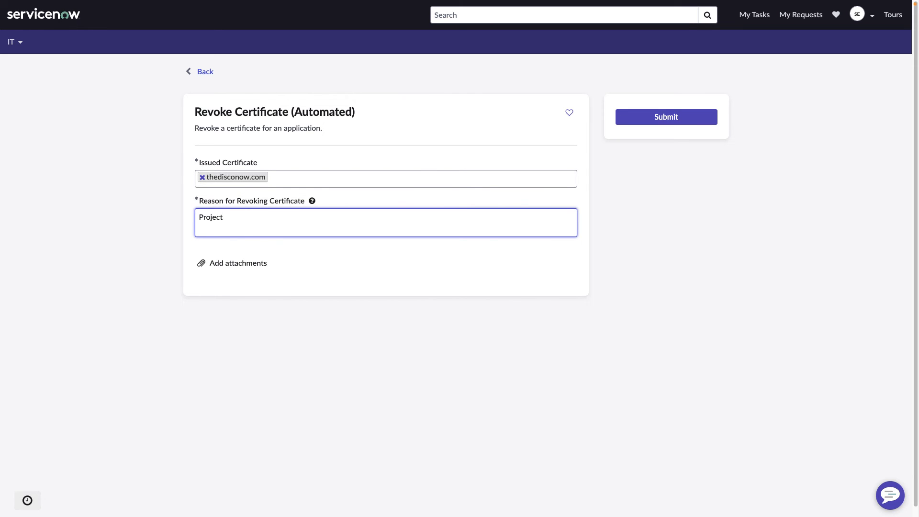
pyautogui.write('ende')
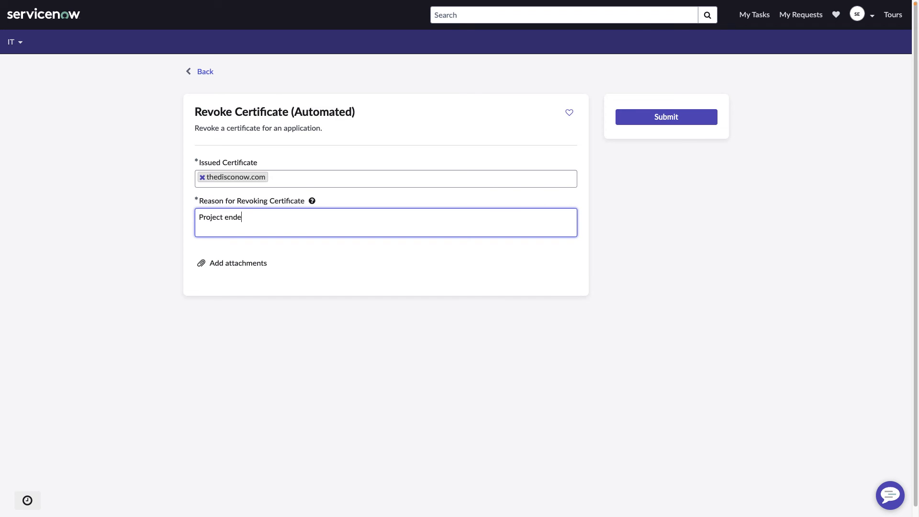
pyautogui.write('d')
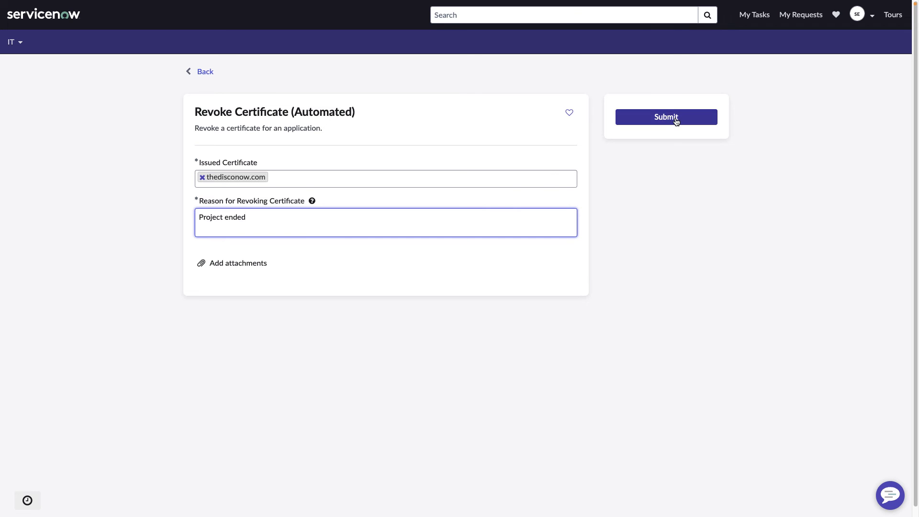
pyautogui.click(666, 117)
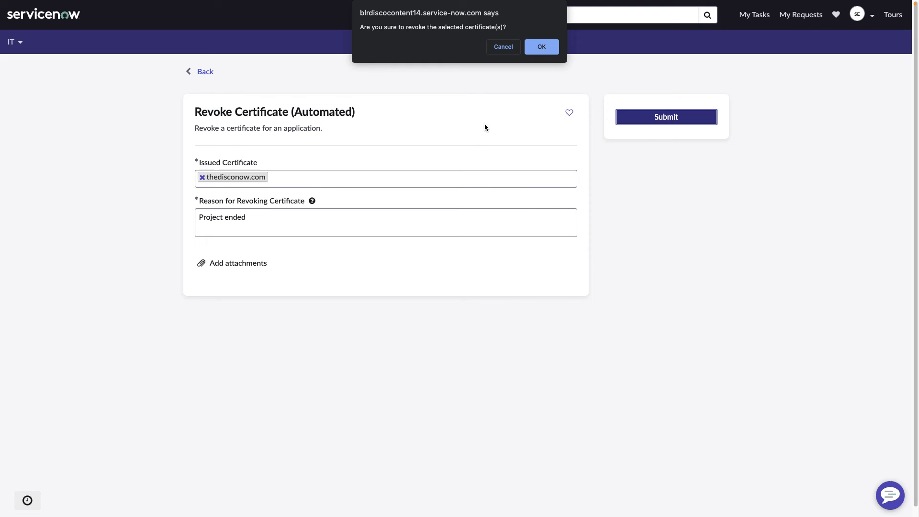
pyautogui.moveTo(428, 23)
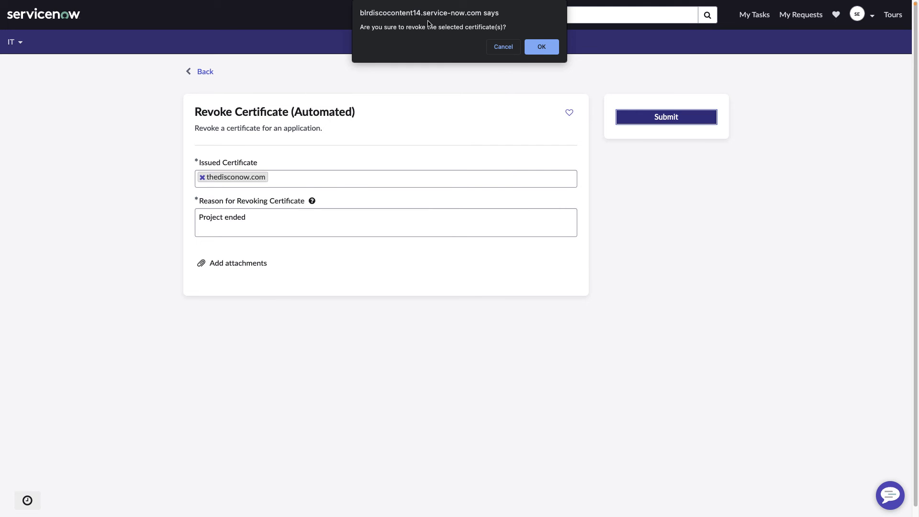
pyautogui.moveTo(531, 59)
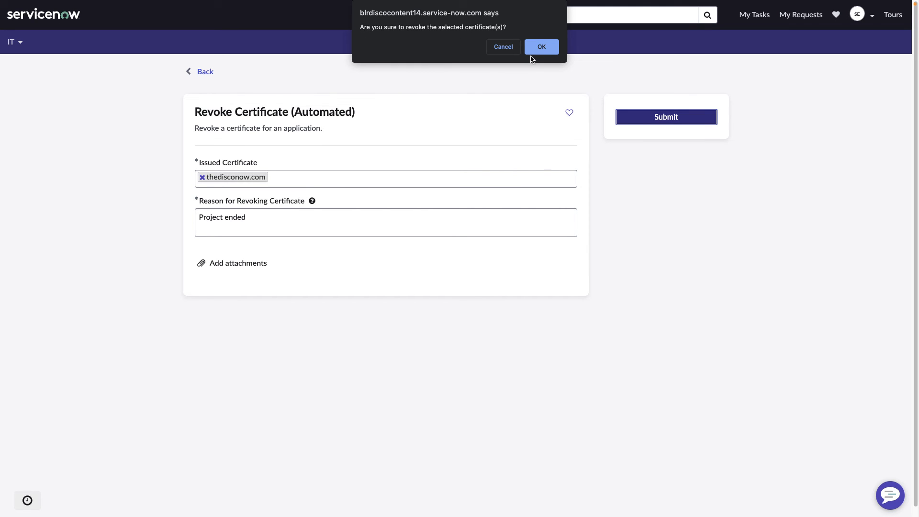
pyautogui.click(540, 47)
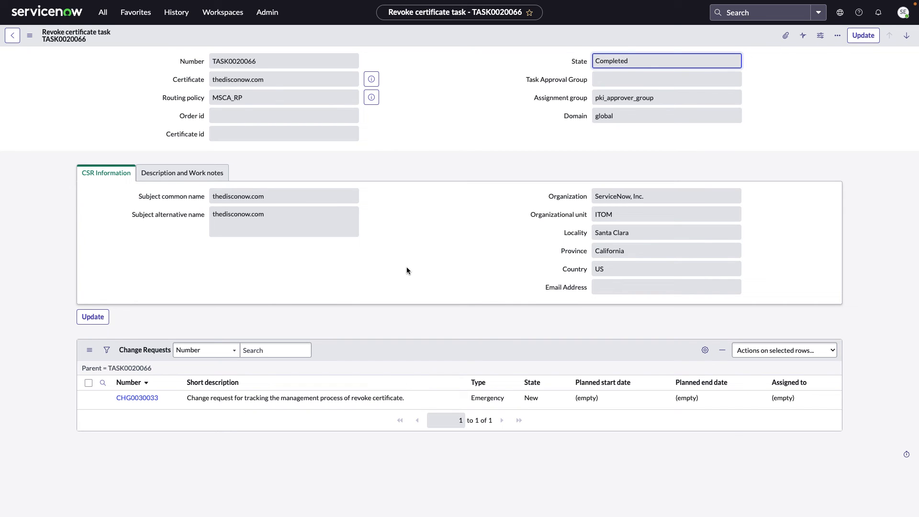
pyautogui.moveTo(260, 84)
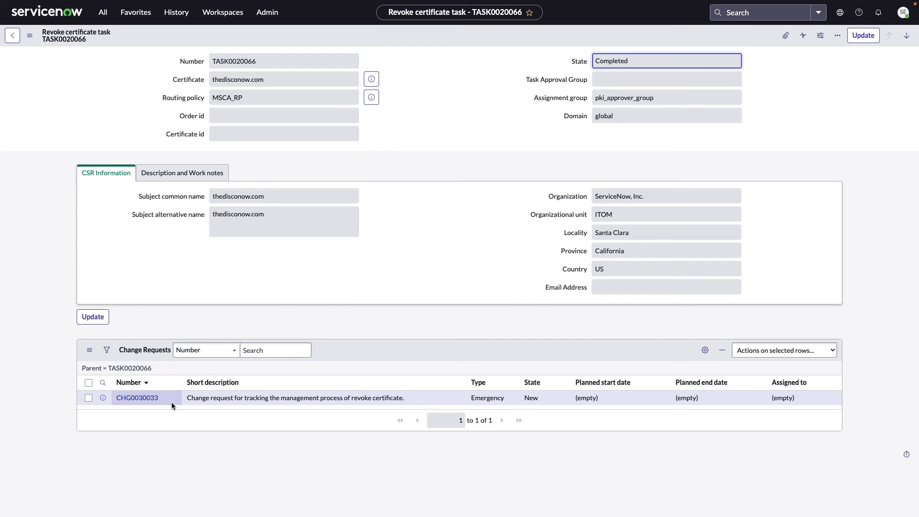
pyautogui.moveTo(392, 271)
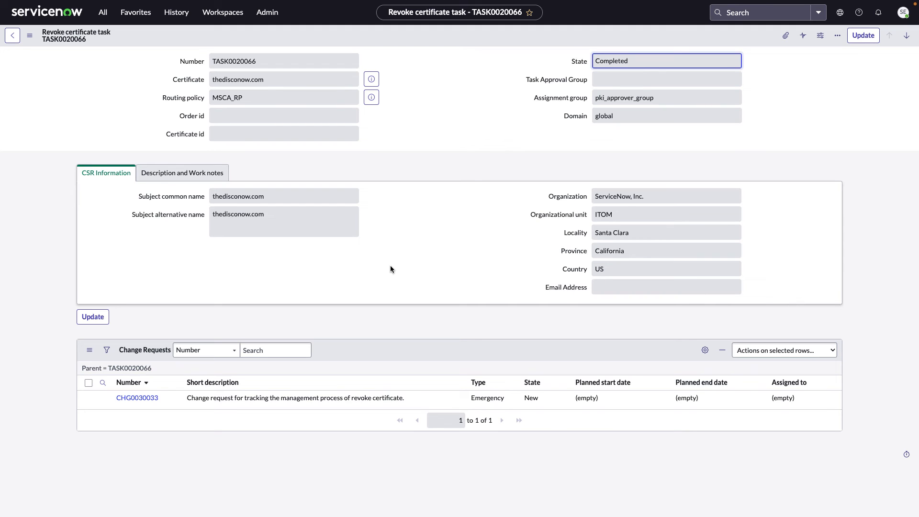
pyautogui.moveTo(402, 95)
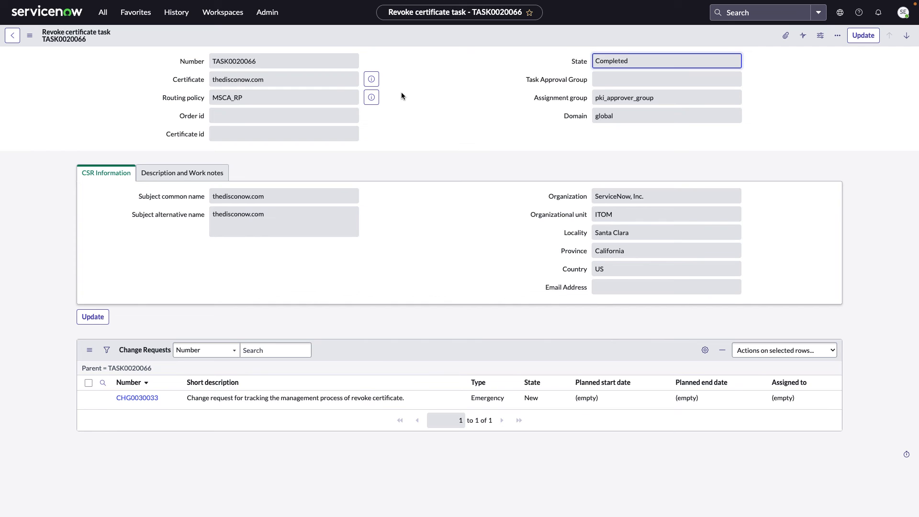
# Step: Preview the revoked thedisconow.com certificate from task TASK0020066, then reach for Favorites
pyautogui.click(371, 80)
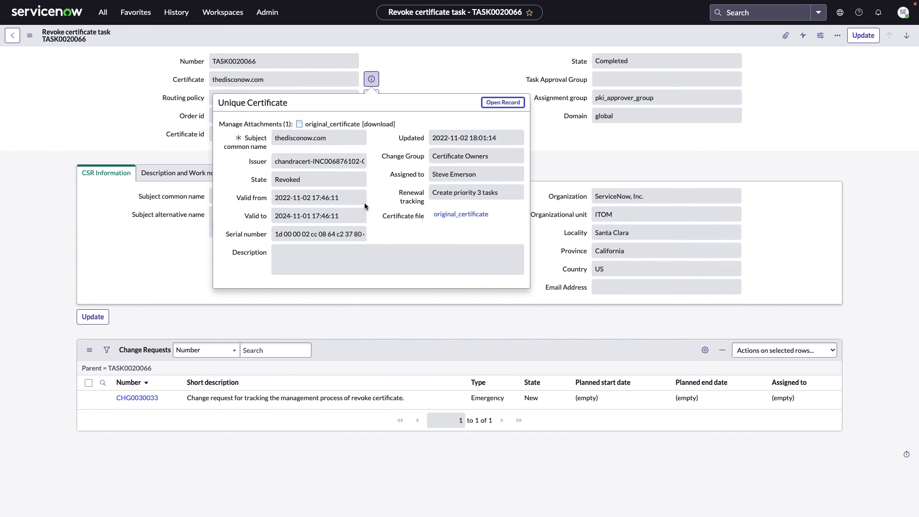
pyautogui.moveTo(298, 188)
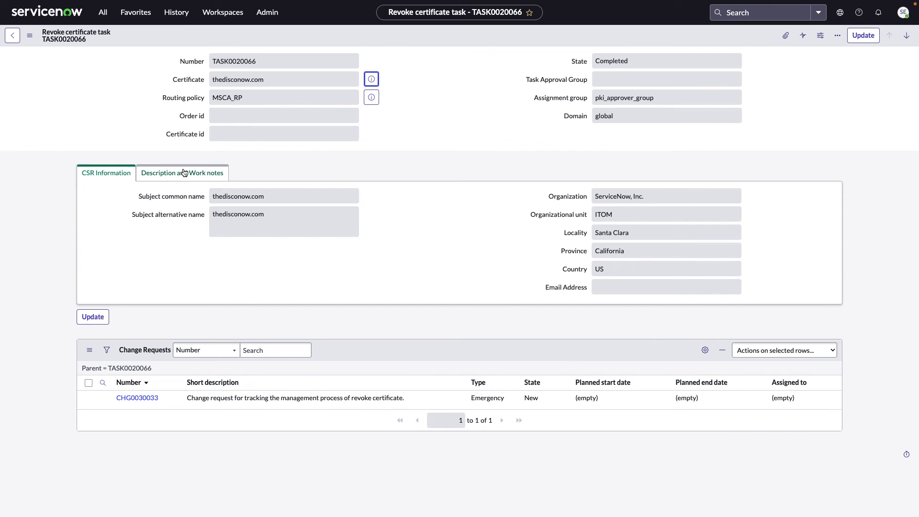
pyautogui.click(135, 11)
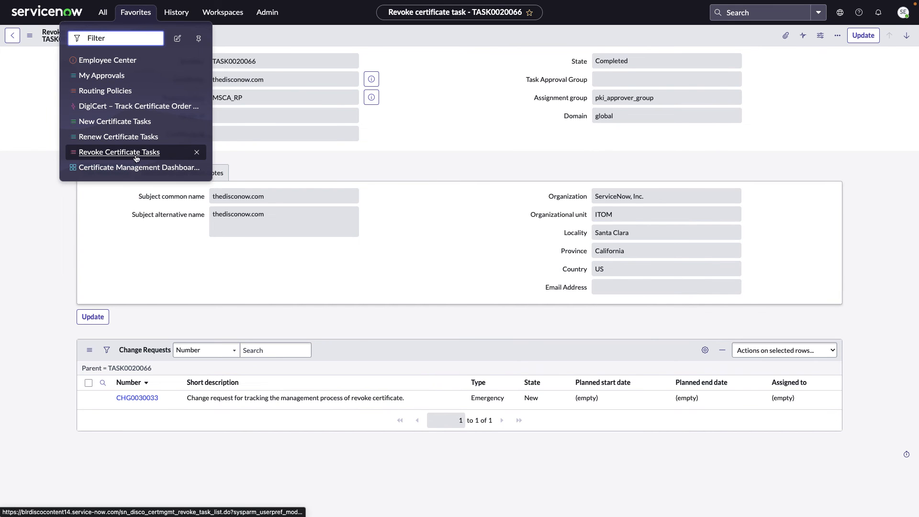
# Step: Open the Certificate Management Dashboard and review the automated flow tasks showing zero open
pyautogui.click(139, 166)
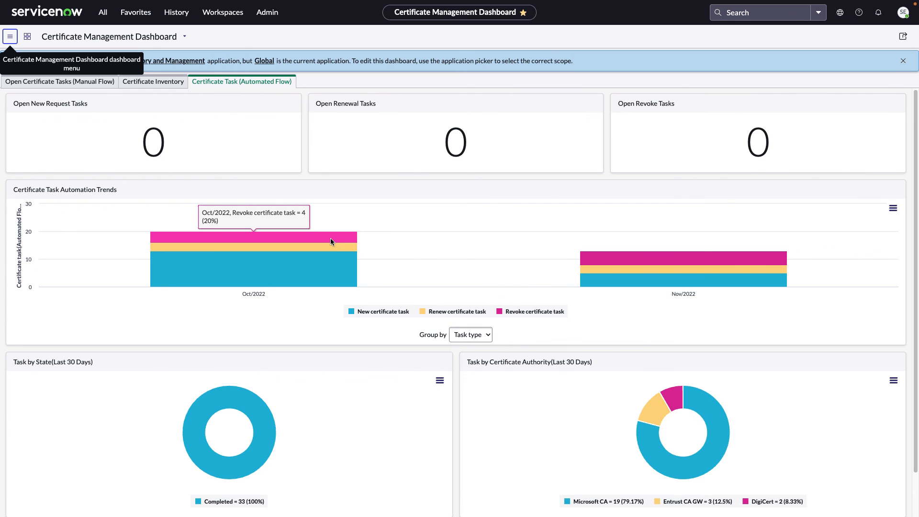
pyautogui.moveTo(226, 159)
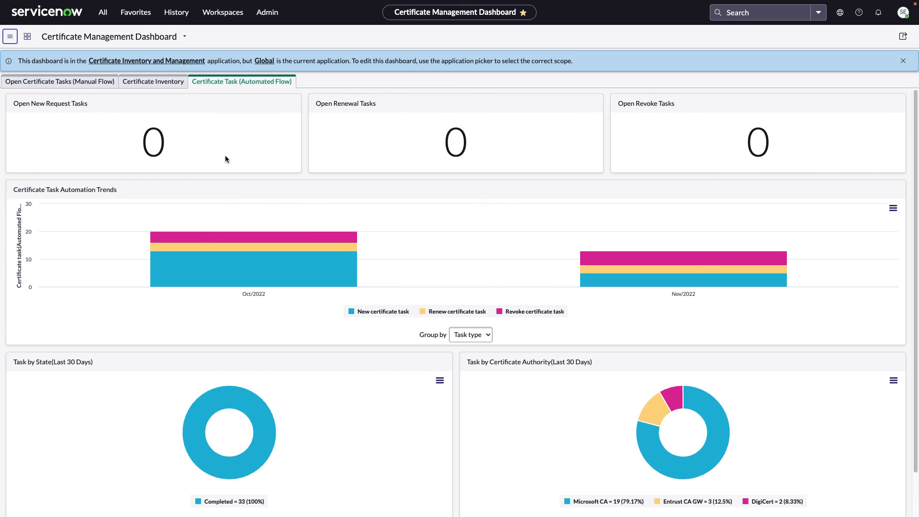
pyautogui.moveTo(644, 139)
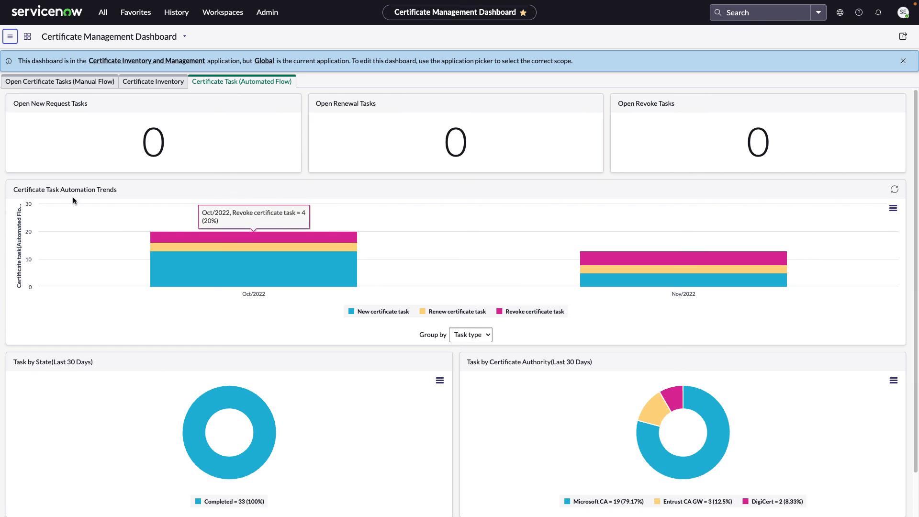
pyautogui.moveTo(349, 338)
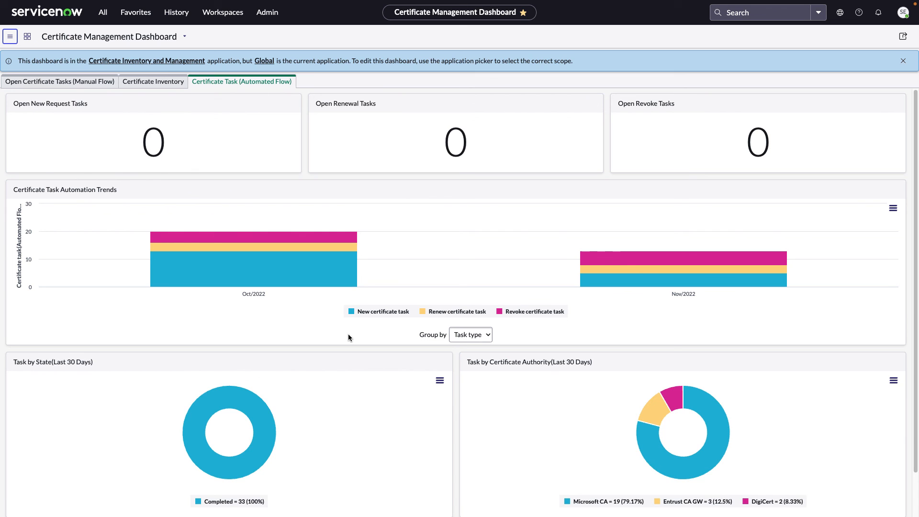
pyautogui.scroll(-3)
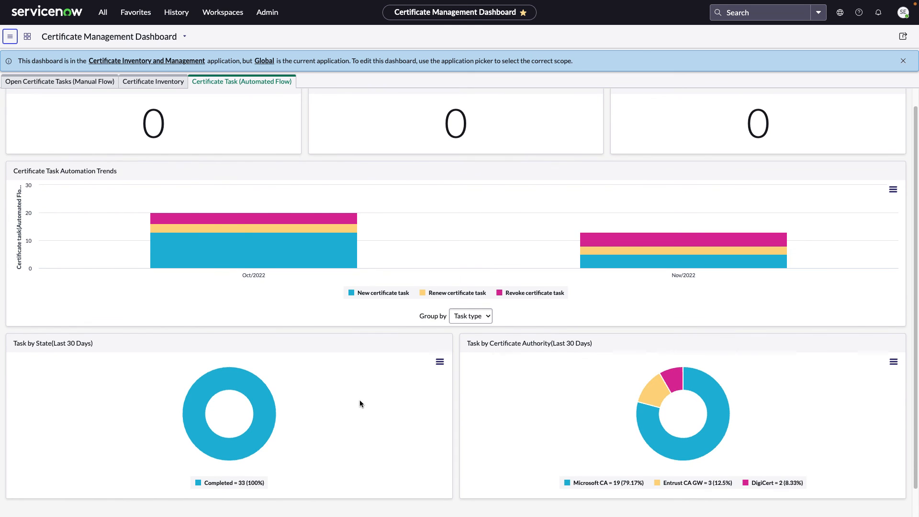
pyautogui.moveTo(541, 433)
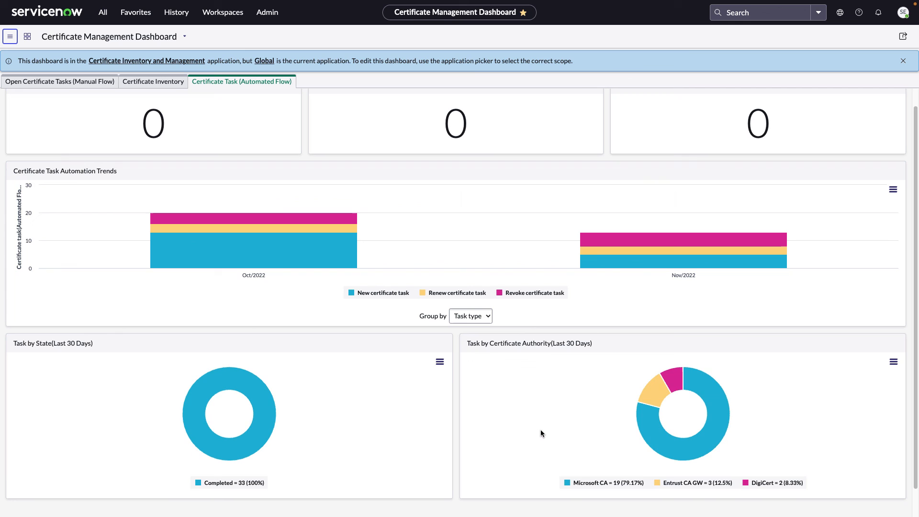